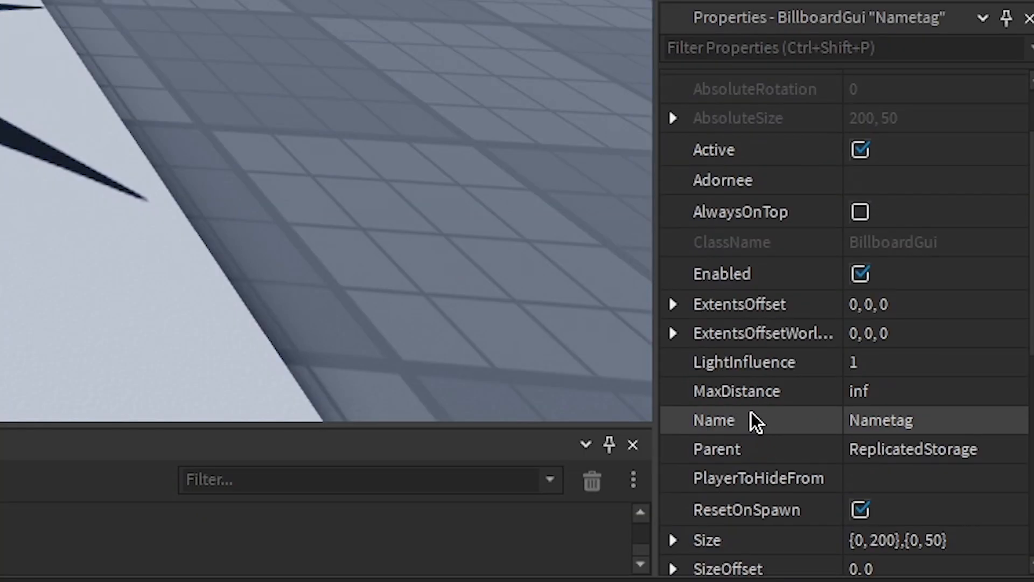
- Change the Nametag BillboardGui Size to {5, 0},{1, 0} in the Properties panel
{"action": "scroll", "scroll_direction": "down", "scroll_amount": 3}
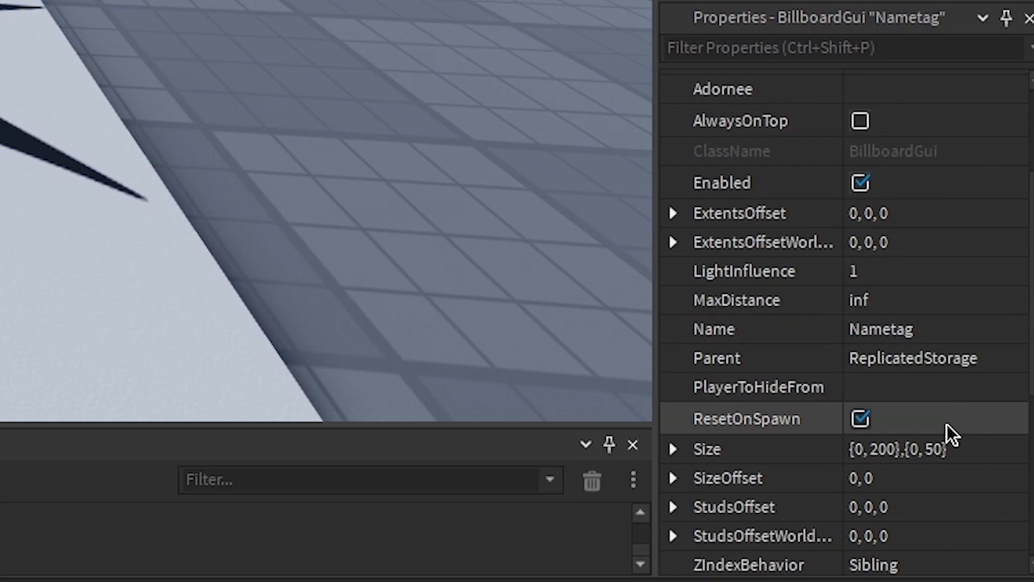
{"action": "left_click", "coordinate": [897, 449]}
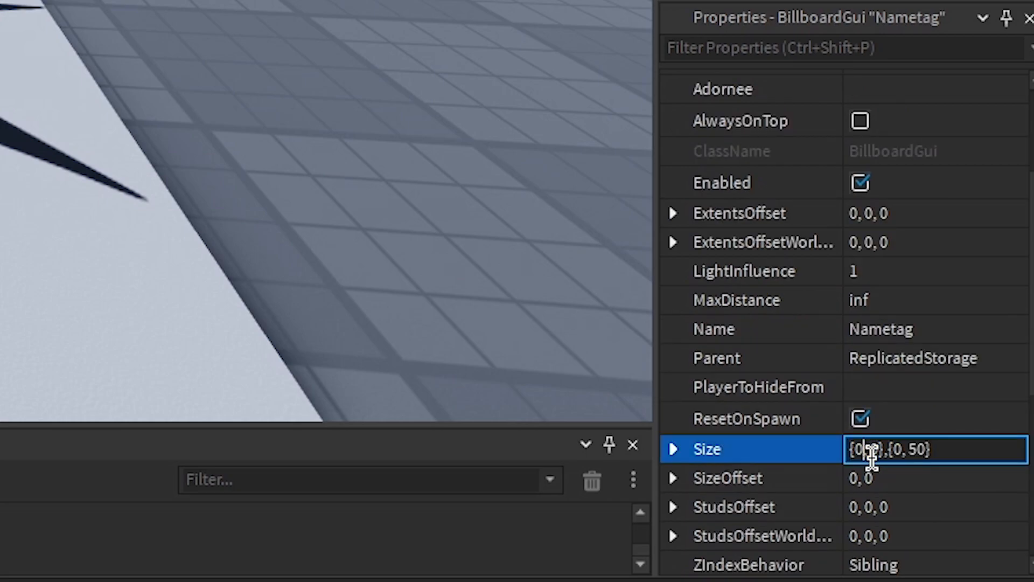
{"action": "type", "text": "5"}
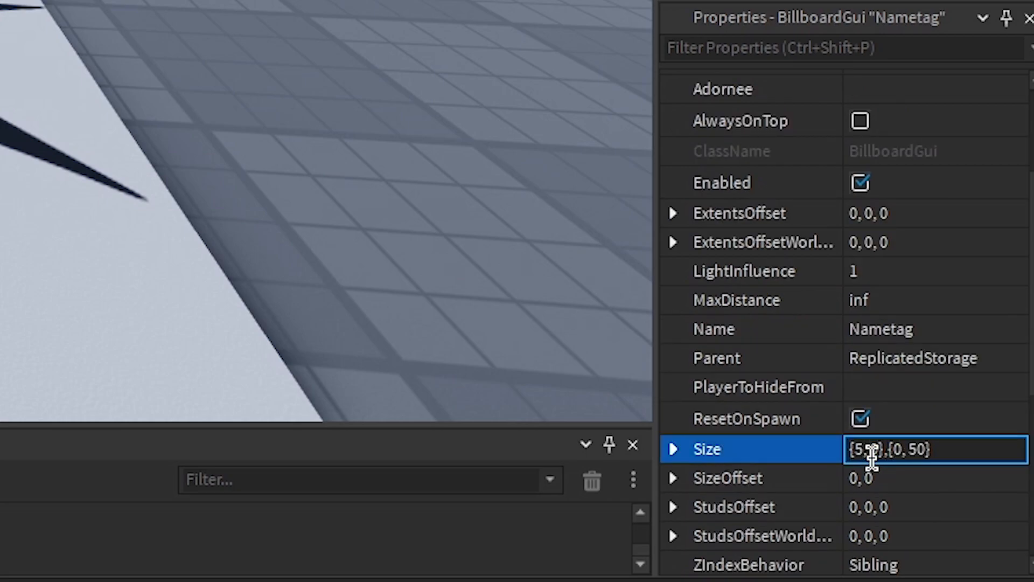
{"action": "type", "text": "{5, 0},{1, 0}"}
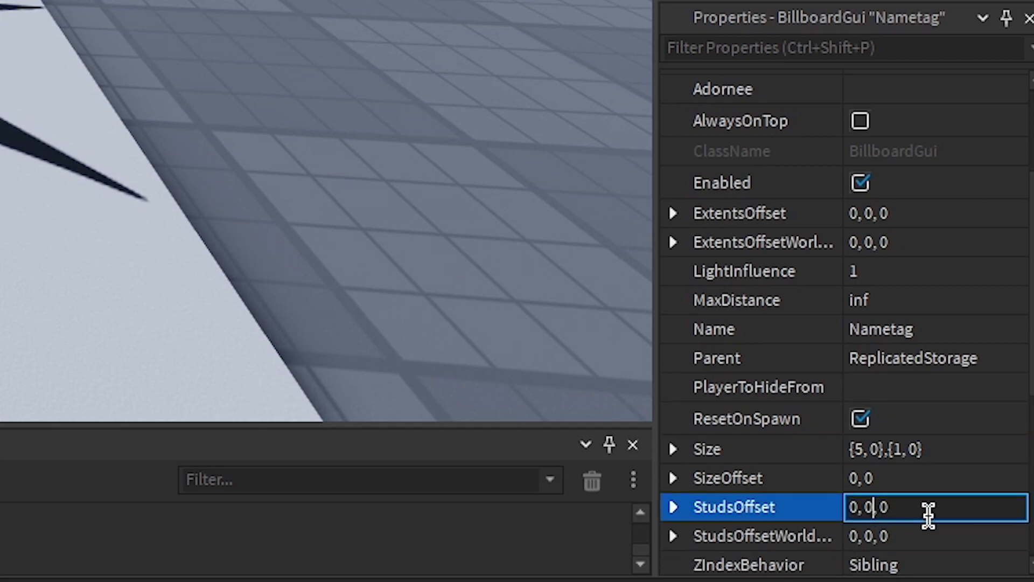
{"action": "scroll", "scroll_direction": "up", "scroll_amount": 3}
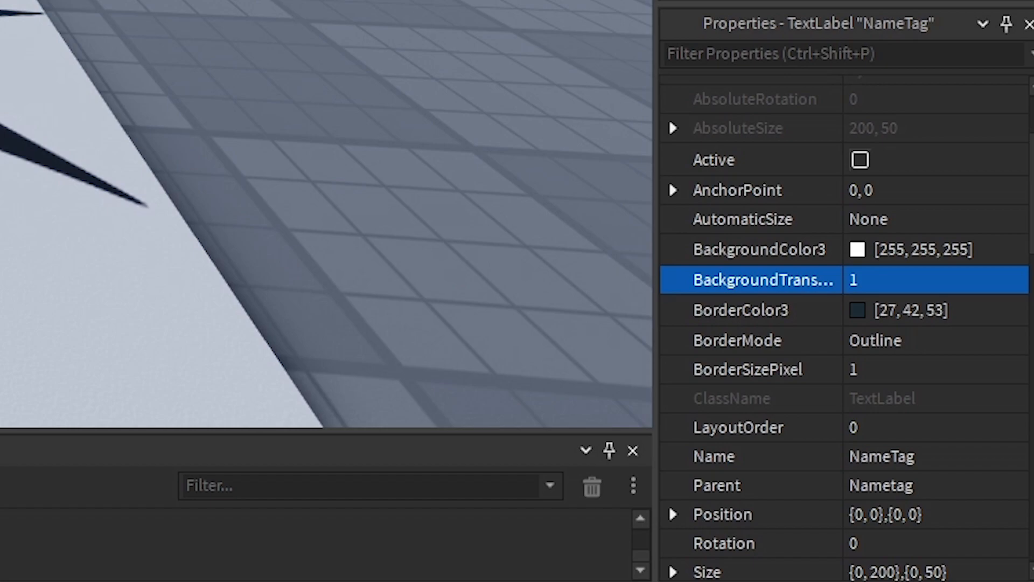
- Make the NameTag TextLabel borderless and full-size, reading NAME in scaled white text
{"action": "left_click", "coordinate": [749, 369]}
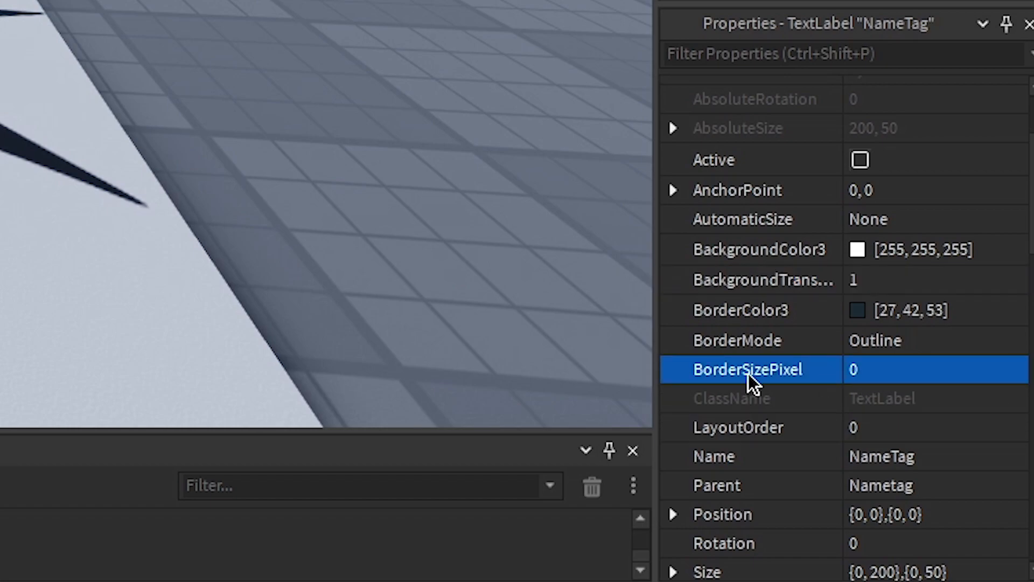
{"action": "scroll", "scroll_direction": "down", "scroll_amount": 3}
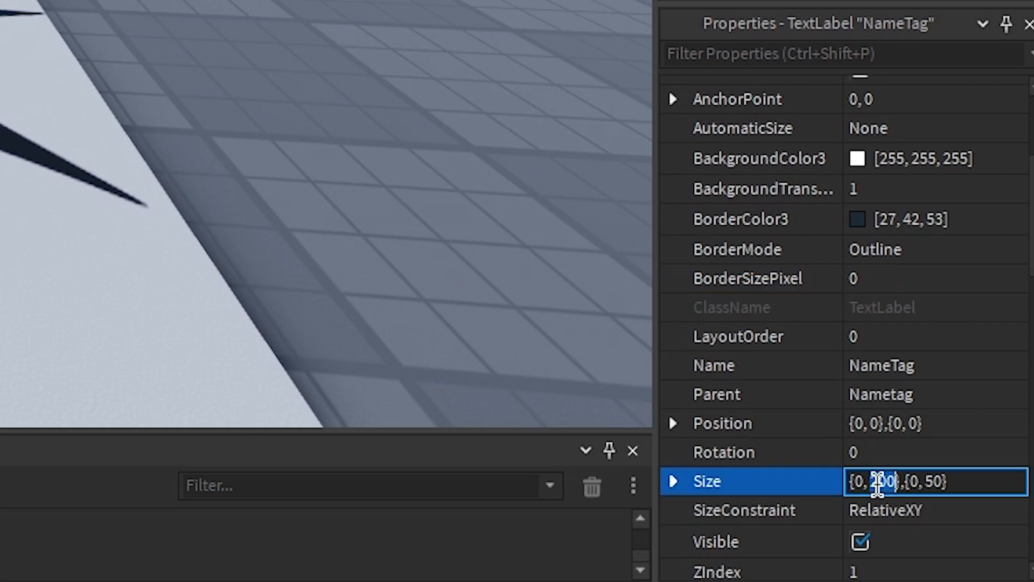
{"action": "type", "text": "{1, 0},{1, 50}"}
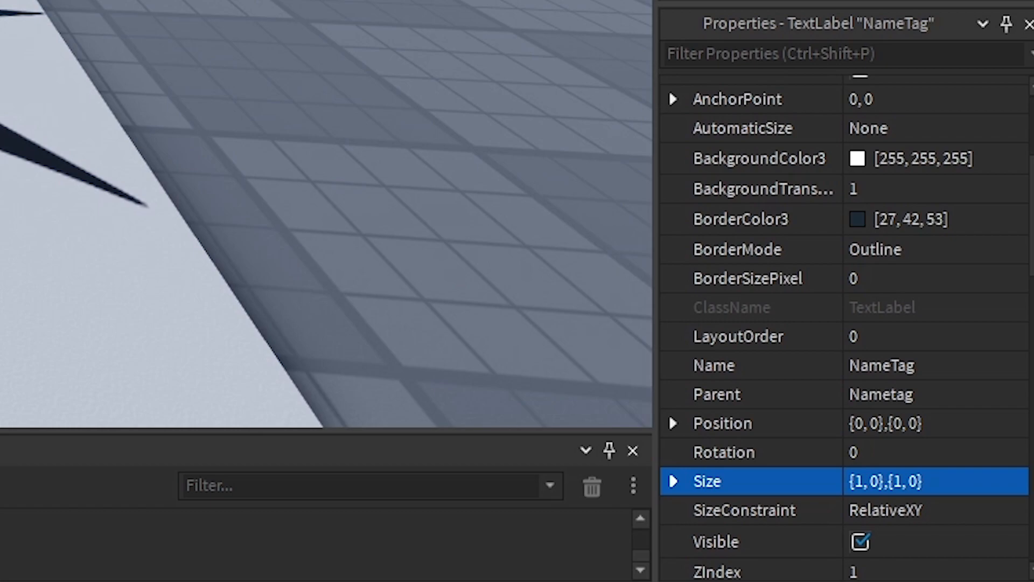
{"action": "scroll", "scroll_direction": "down", "scroll_amount": 3}
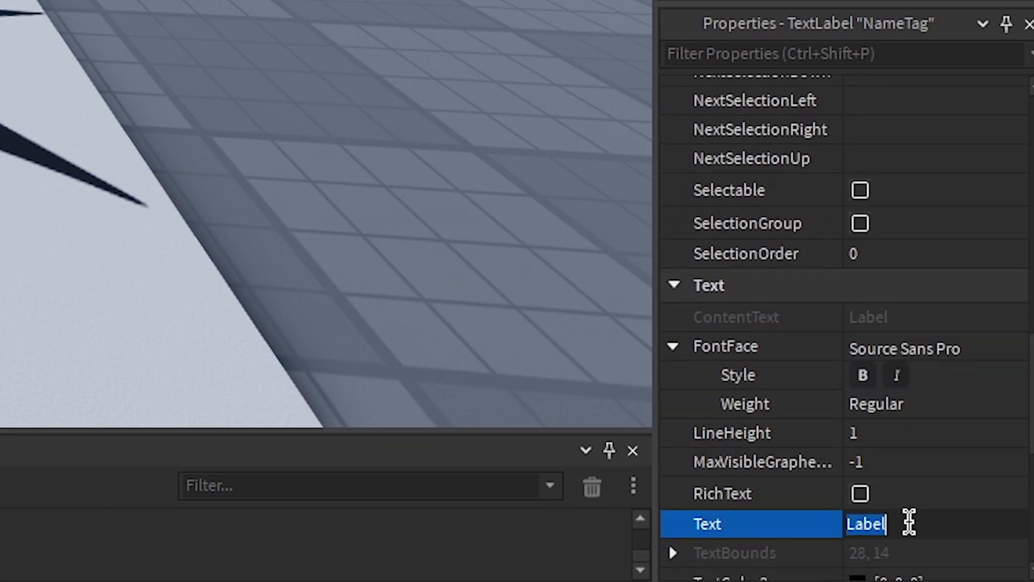
{"action": "type", "text": "NAME"}
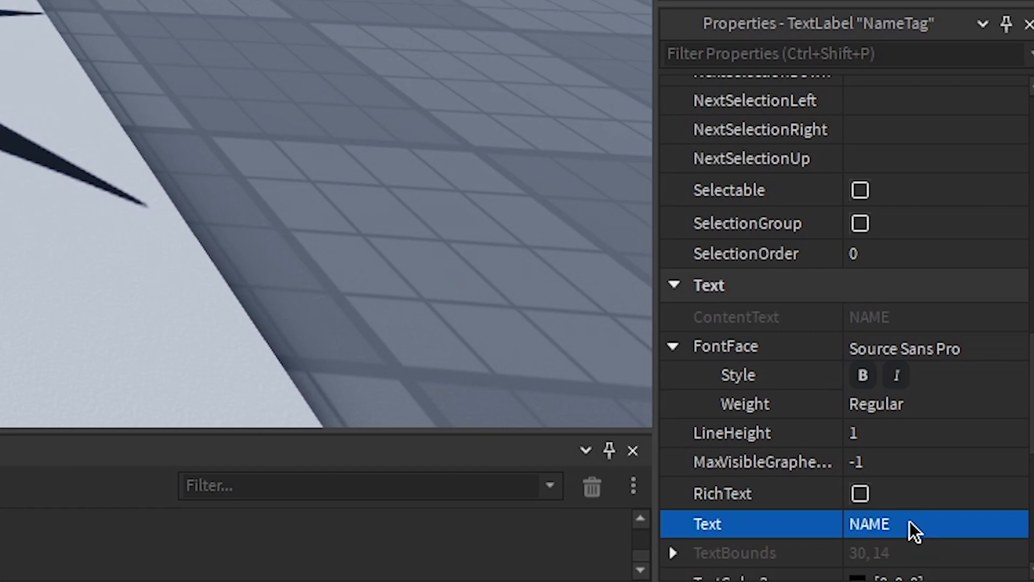
{"action": "scroll", "scroll_direction": "down", "scroll_amount": 3}
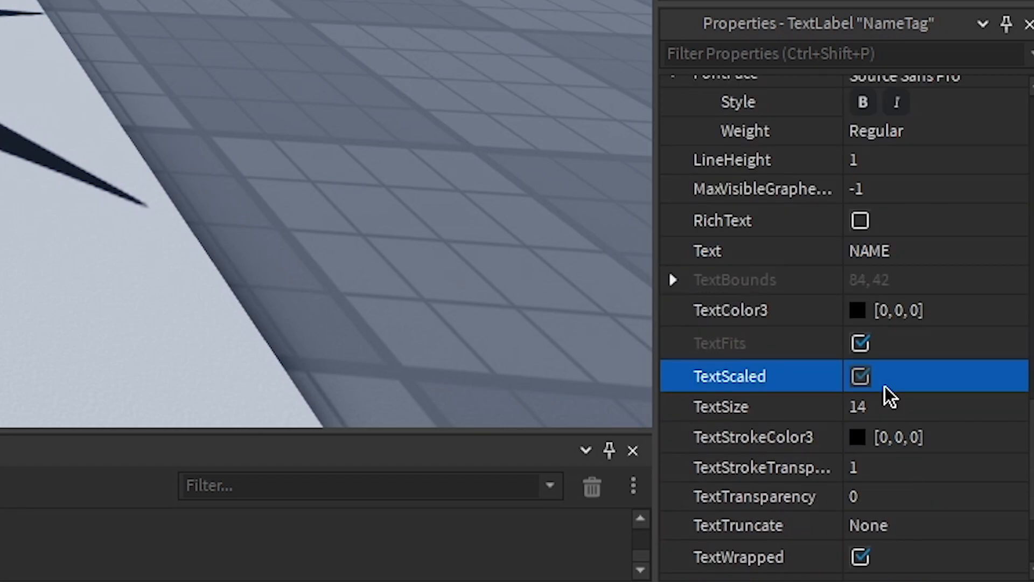
{"action": "mouse_move", "coordinate": [818, 436]}
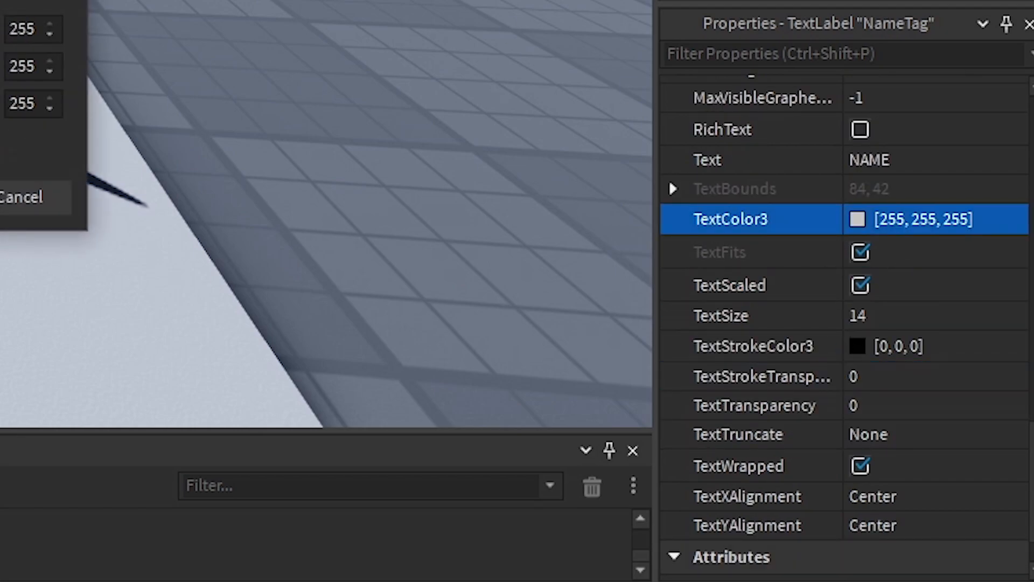
{"action": "scroll", "scroll_direction": "up", "scroll_amount": 3}
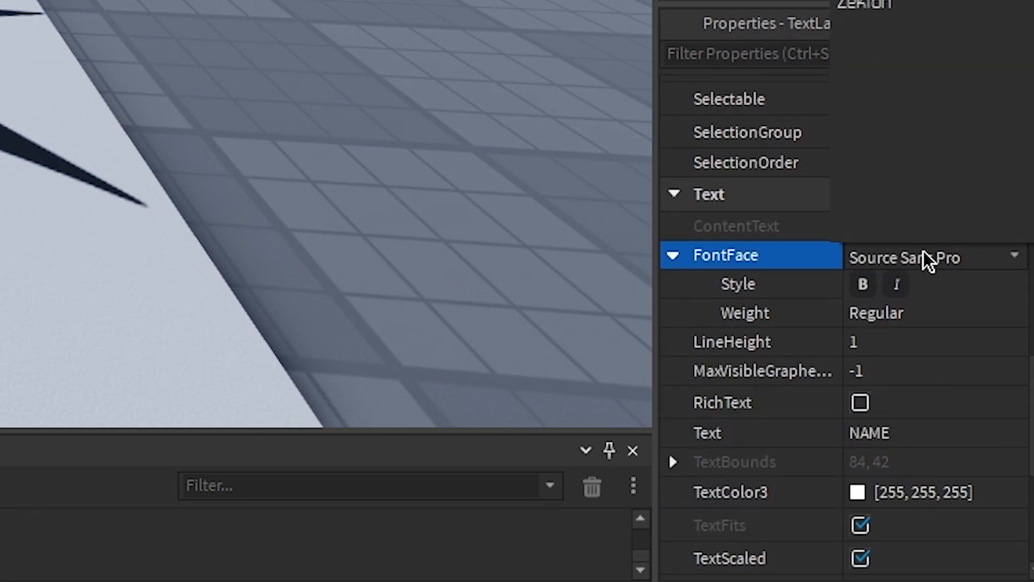
{"action": "left_click", "coordinate": [904, 256]}
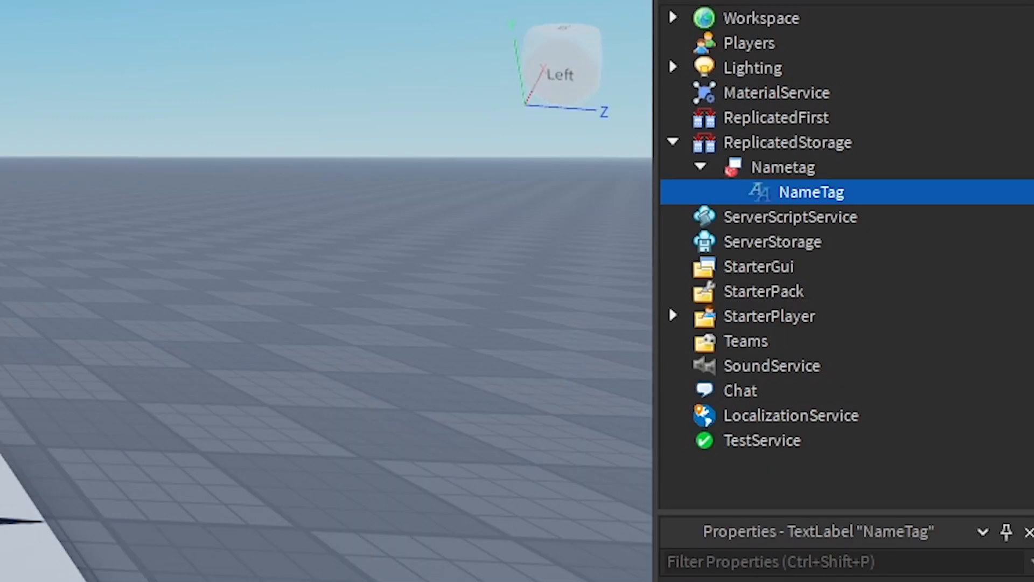
- Insert a Script under StarterCharacterScripts and name it NameTagCreator
{"action": "left_click", "coordinate": [673, 316]}
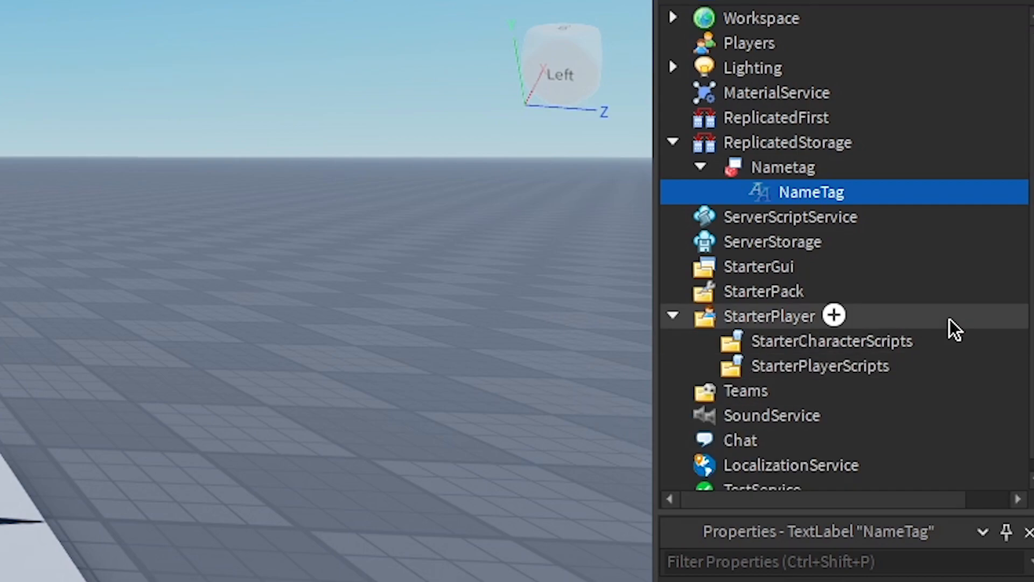
{"action": "left_click", "coordinate": [833, 315]}
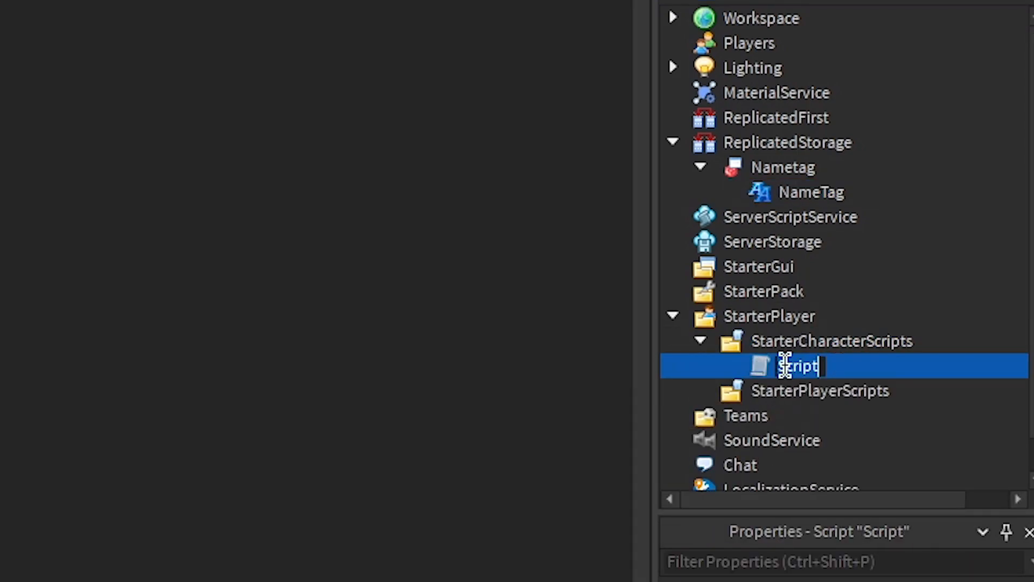
{"action": "type", "text": "NameTag"}
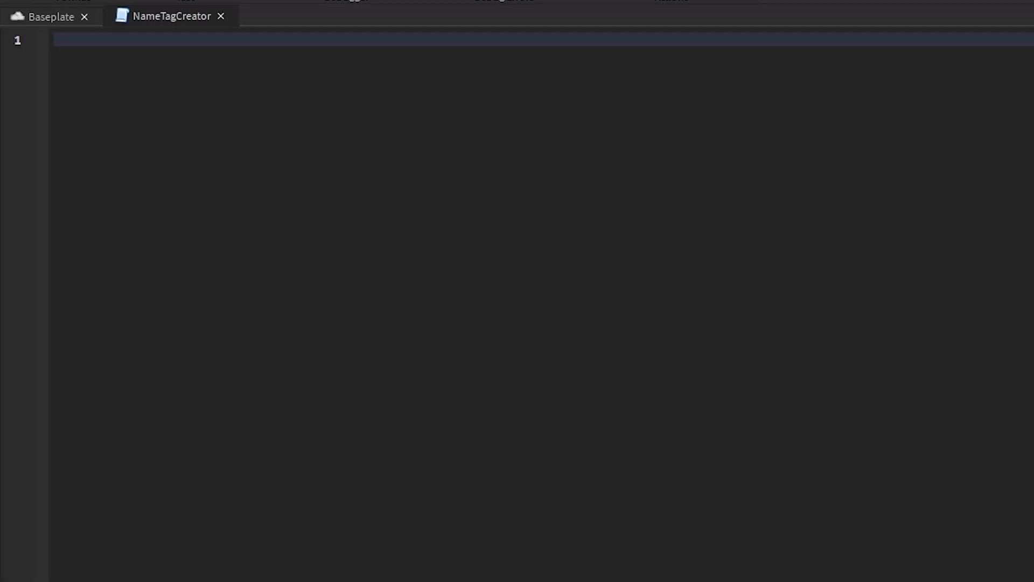
- Write an if comparing the player's DisplayName to their Name via game.Players:FindFirstChild
{"action": "type", "text": "if game.Players:FindFirstChild(script"}
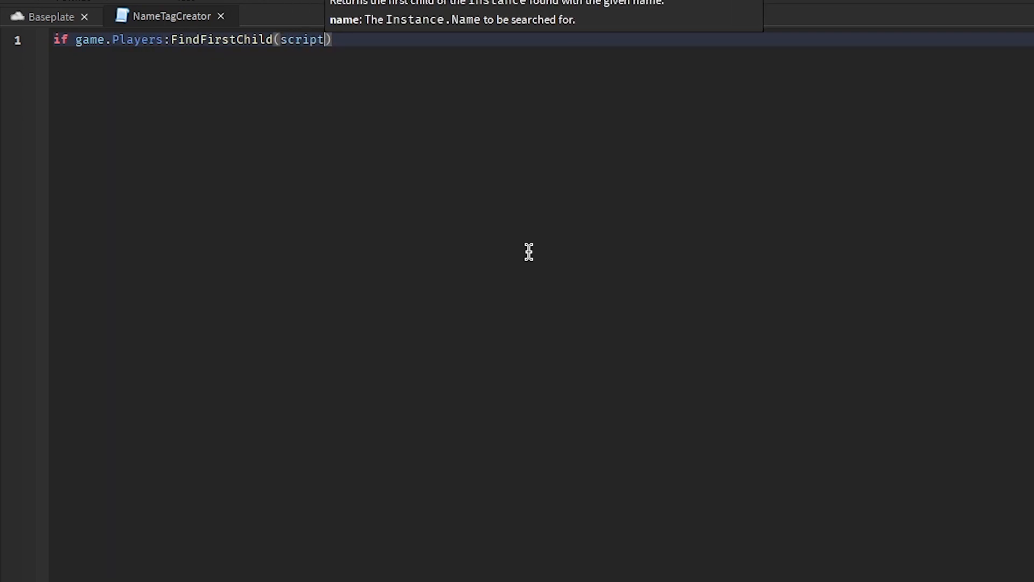
{"action": "type", "text": ".Parent.Name"}
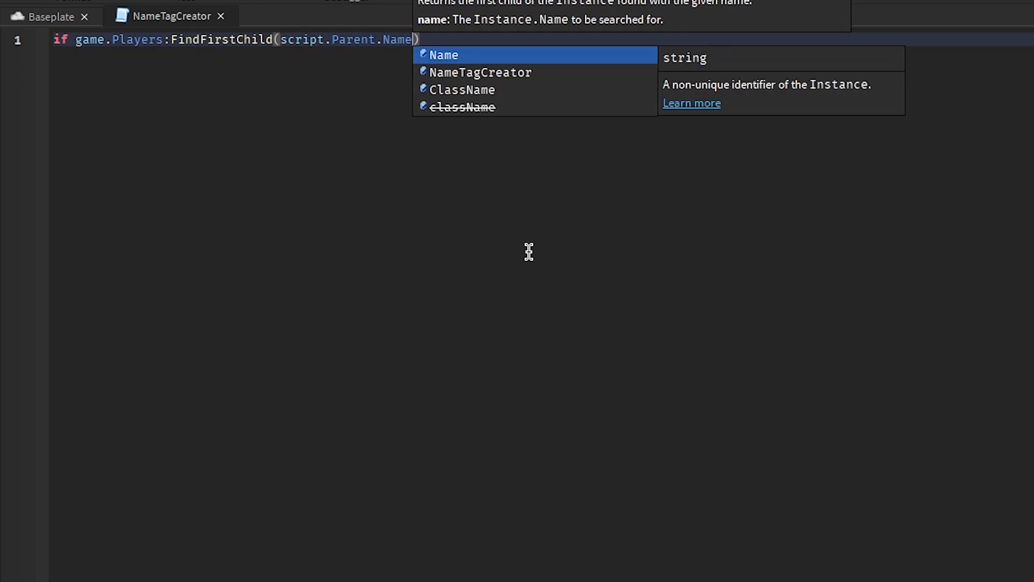
{"action": "type", "text": ")."}
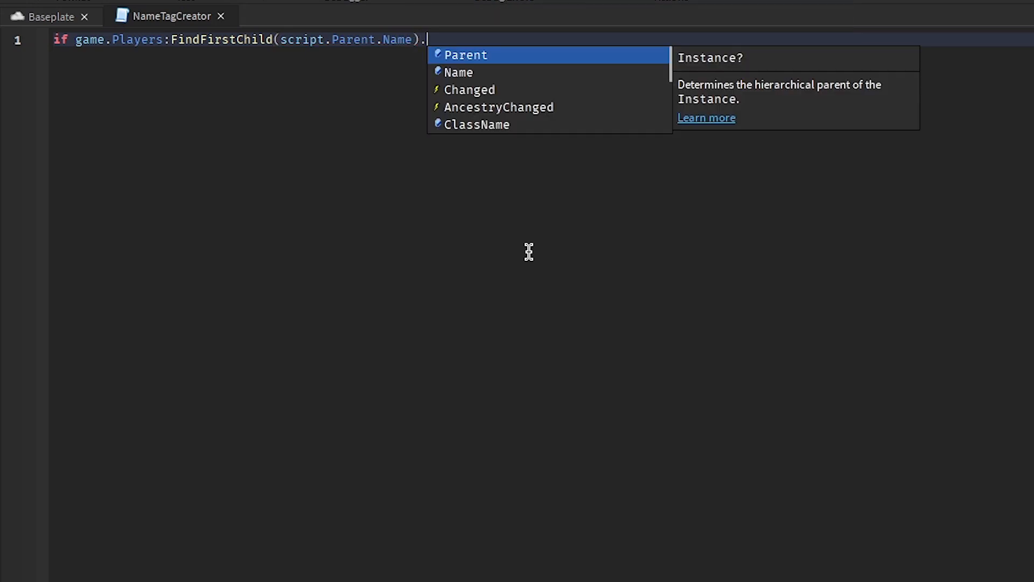
{"action": "type", "text": "DisplayName"}
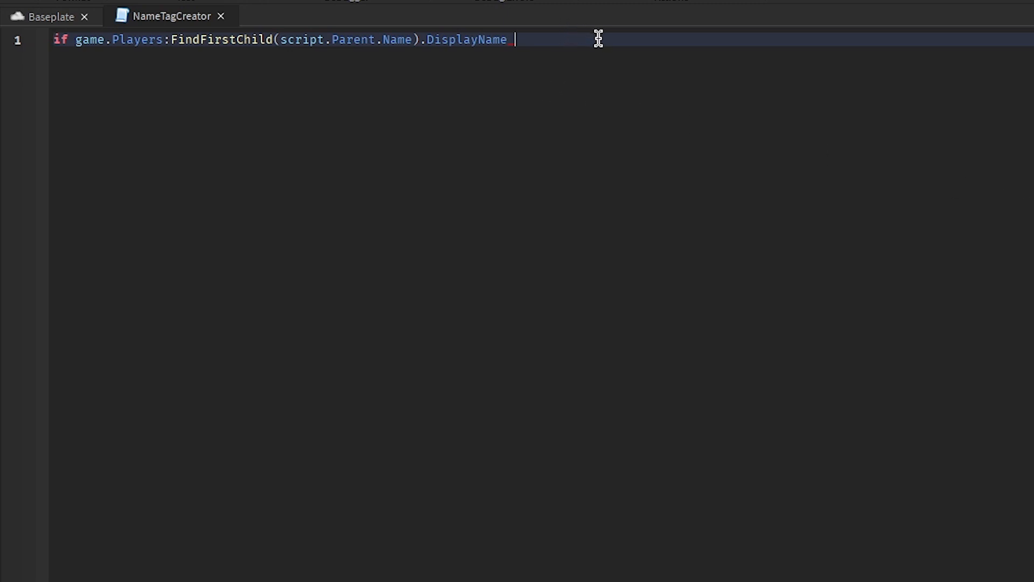
{"action": "type", "text": "== game.Players:"}
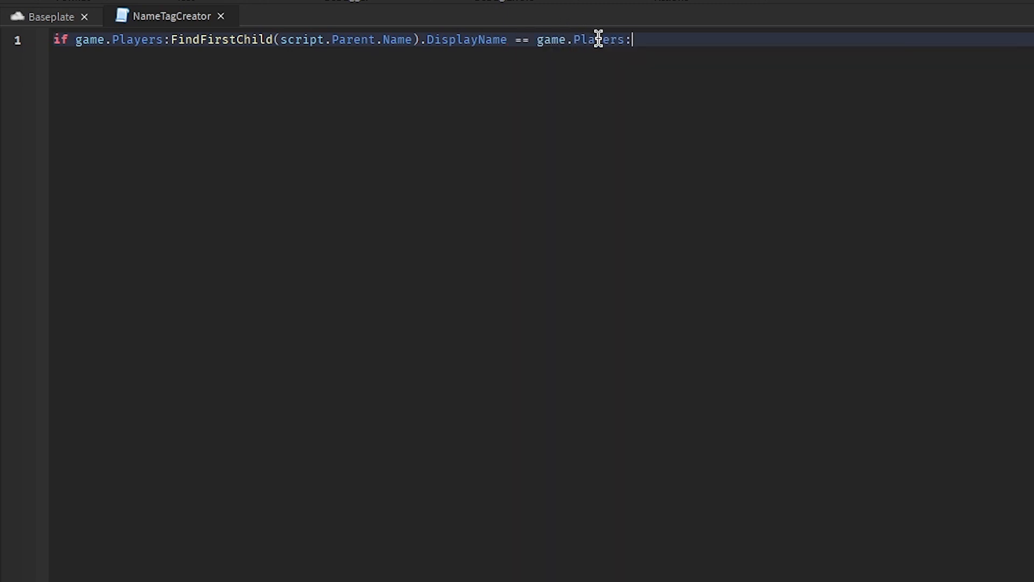
{"action": "type", "text": "FindFirstChild(script.Parent.Name).Name the"}
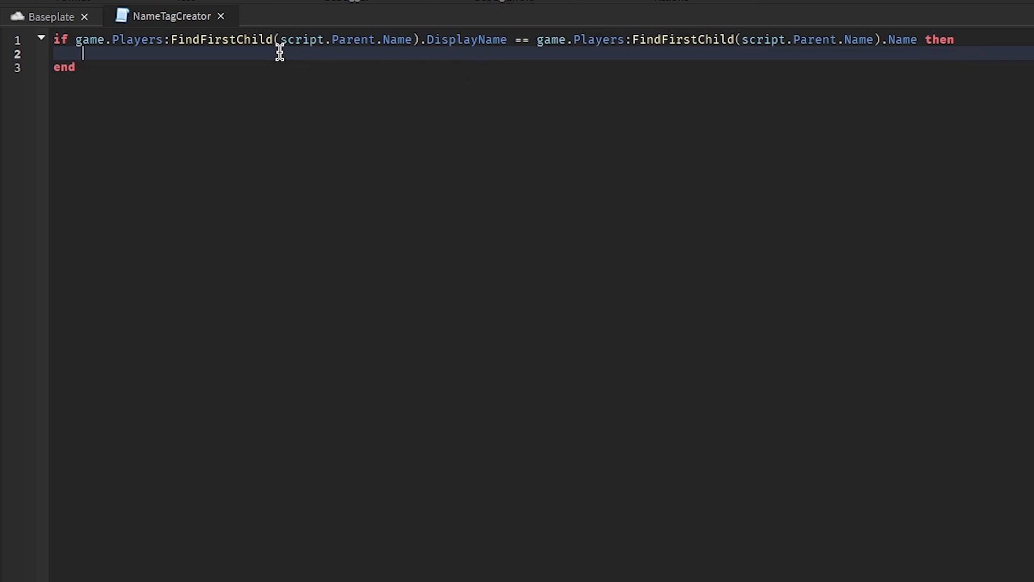
- Set name to the player's Name when they match, and begin the else branch
{"action": "type", "text": "name = game.Players"}
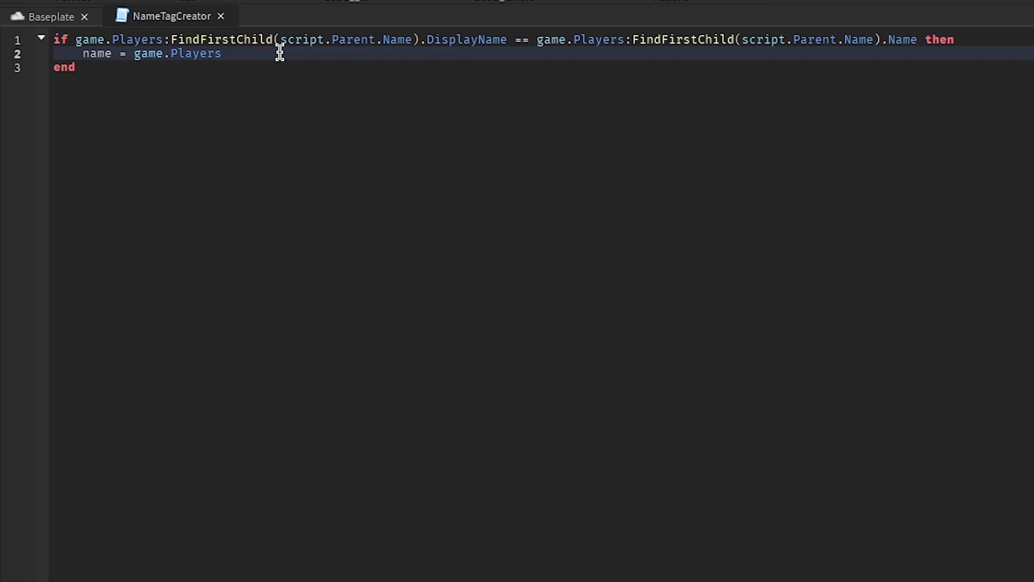
{"action": "type", "text": ":FindFirstChild(script,."}
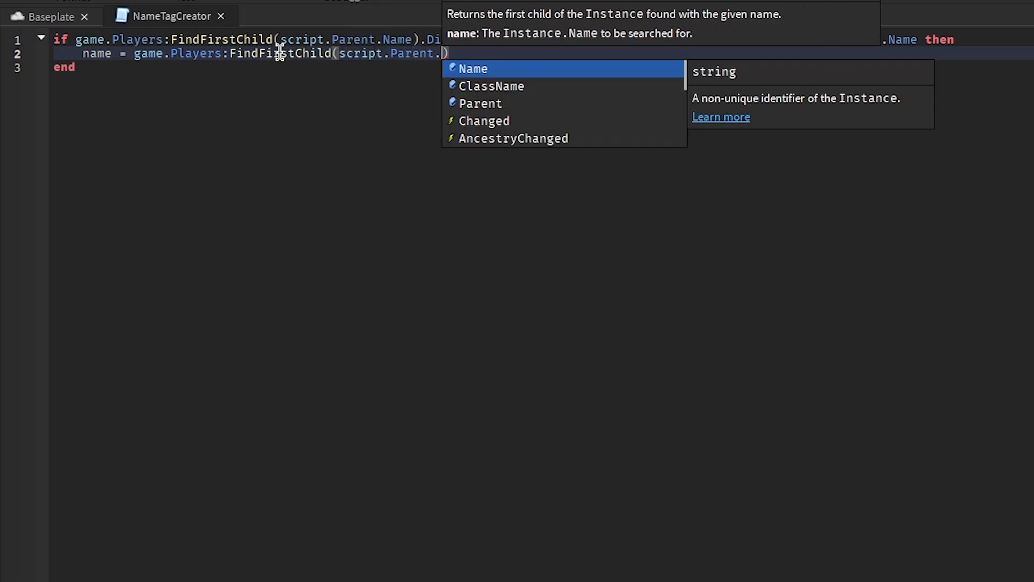
{"action": "type", "text": "NAme"}
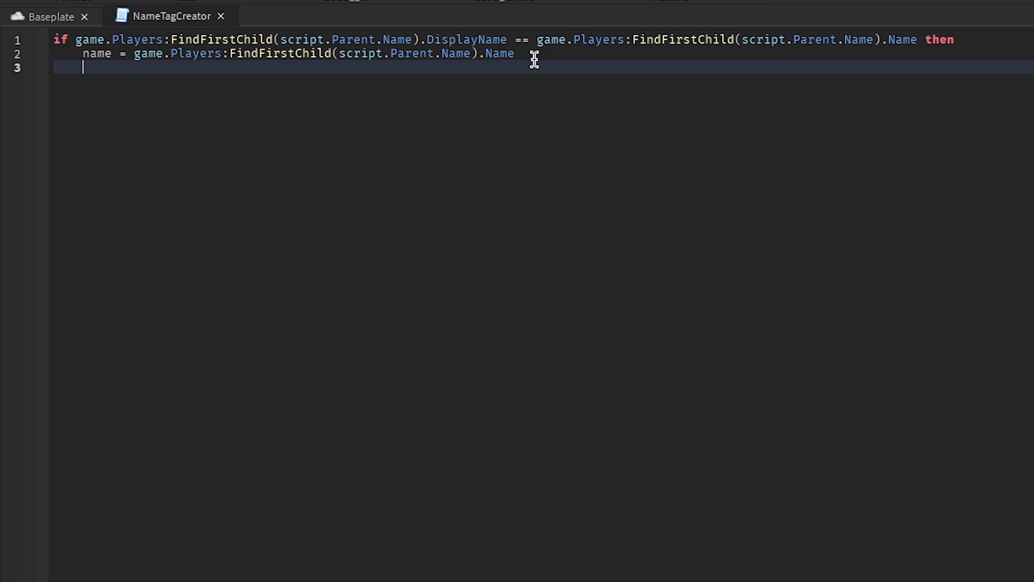
{"action": "type", "text": "else"}
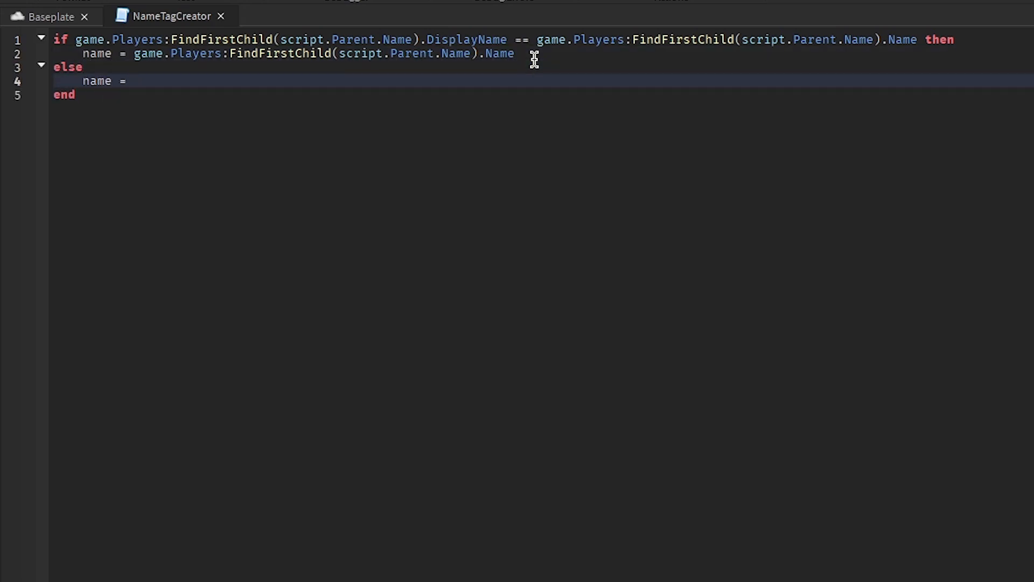
- In the else branch set name to DisplayName.."(@"..Name..")"
{"action": "type", "text": "game.Players:FindFirstChild(script.Parent.Name)."}
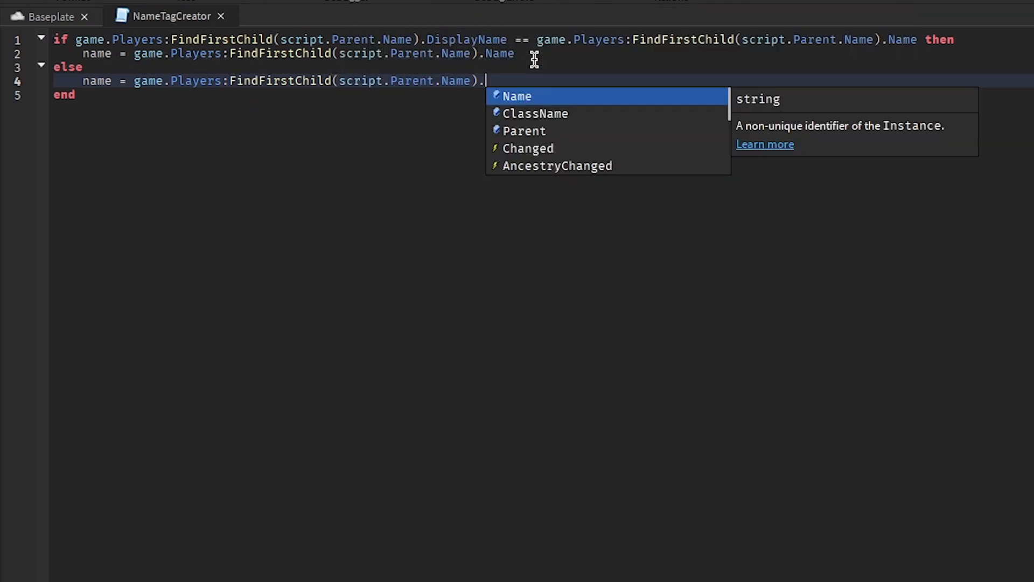
{"action": "type", "text": "N"}
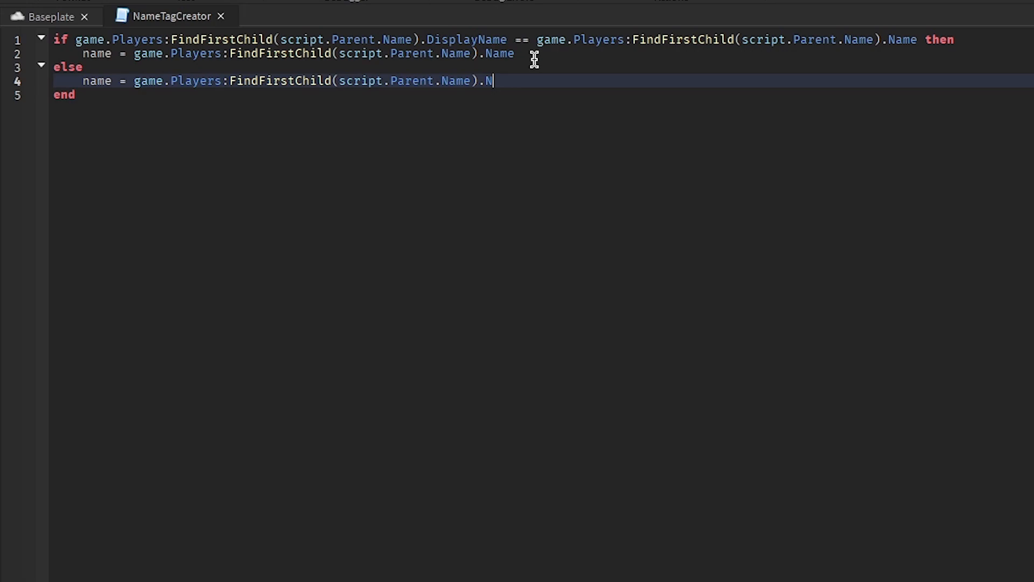
{"action": "type", "text": "isplayName"}
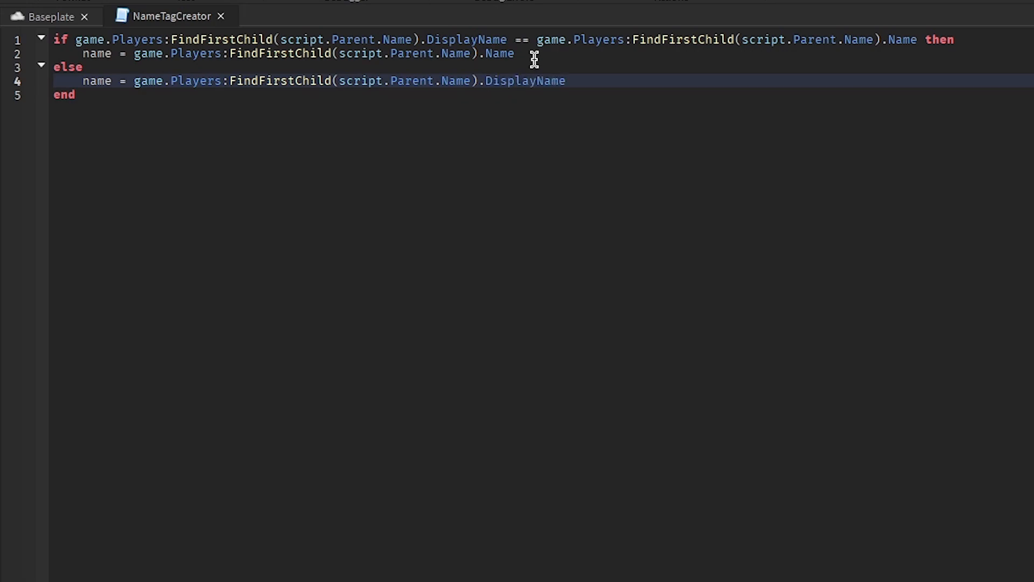
{"action": "type", "text": "..\"a\""}
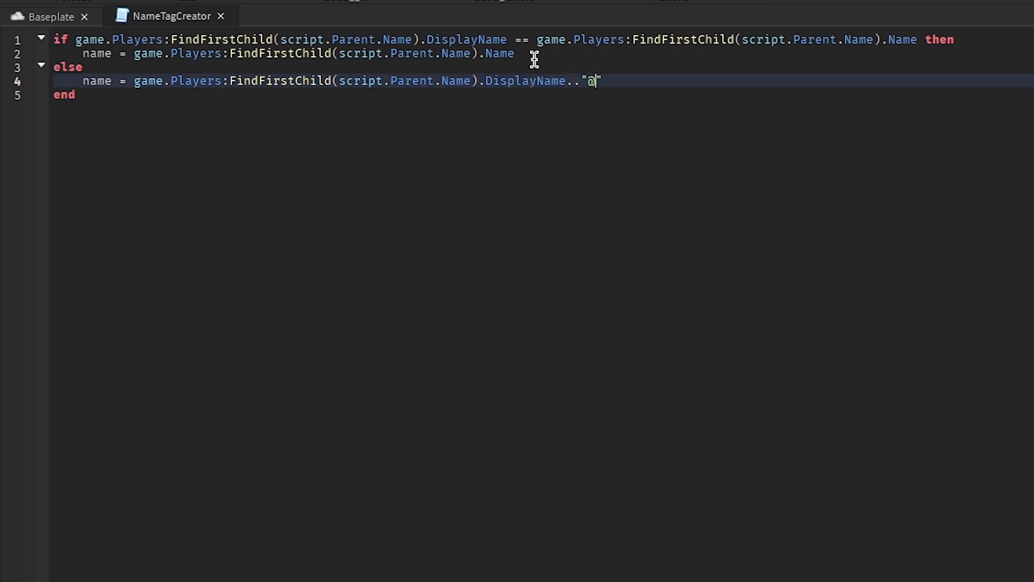
{"action": "type", "text": "("}
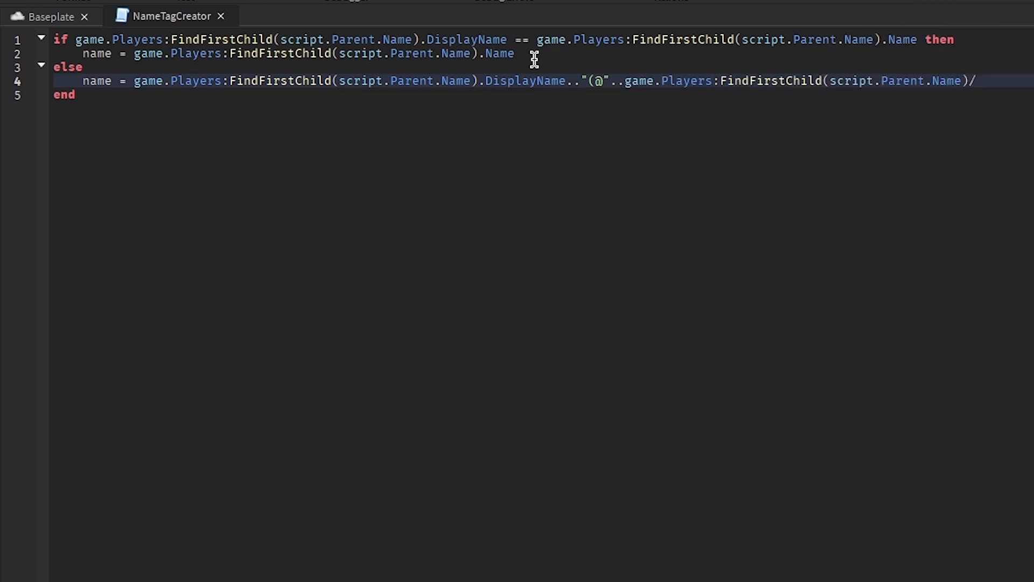
{"action": "key", "text": "Backspace"}
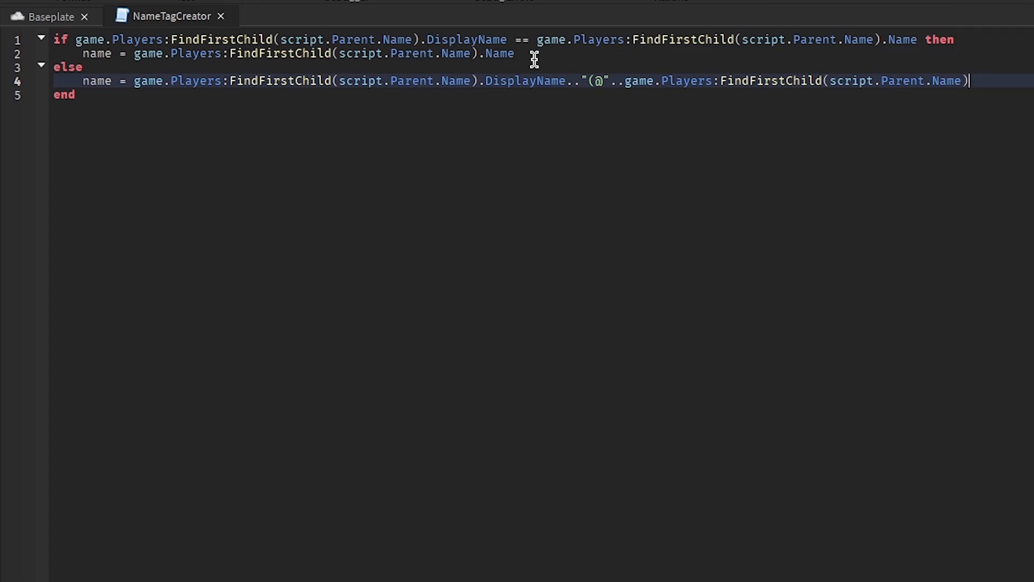
{"action": "type", "text": ".Name..\")"}
{"action": "type", "text": "local"}
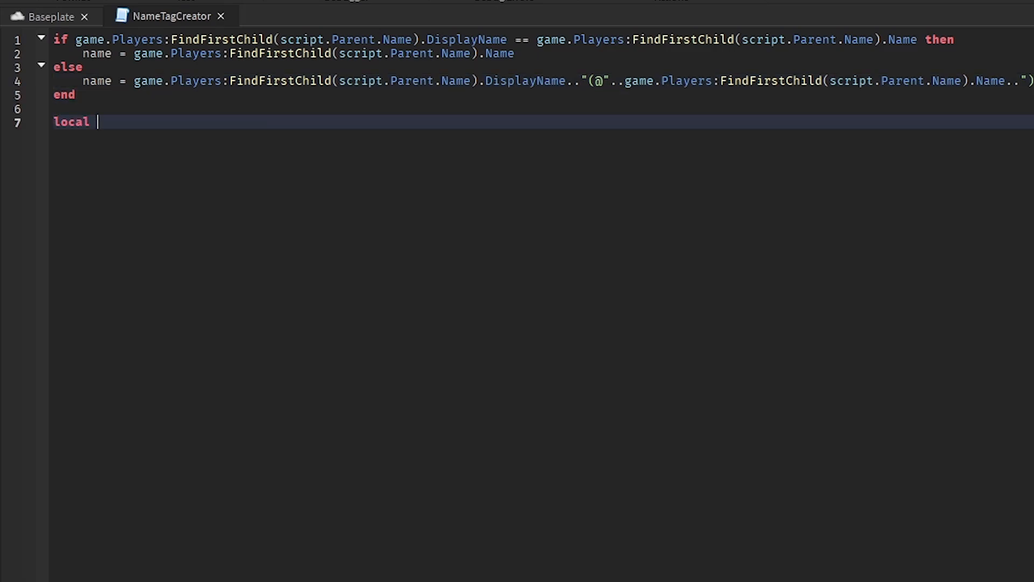
- Clone ReplicatedStorage.Nametag, set its NameTag.Text to name and parent it to the Head
{"action": "type", "text": "tag = game.ReplicatedStorage."}
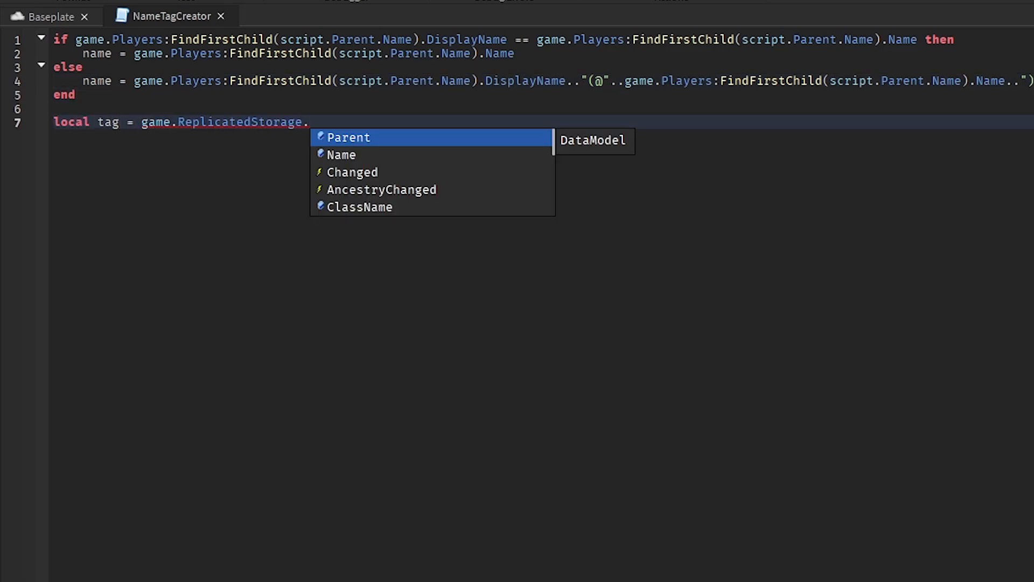
{"action": "type", "text": "name"}
{"action": "type", "text": "local"}
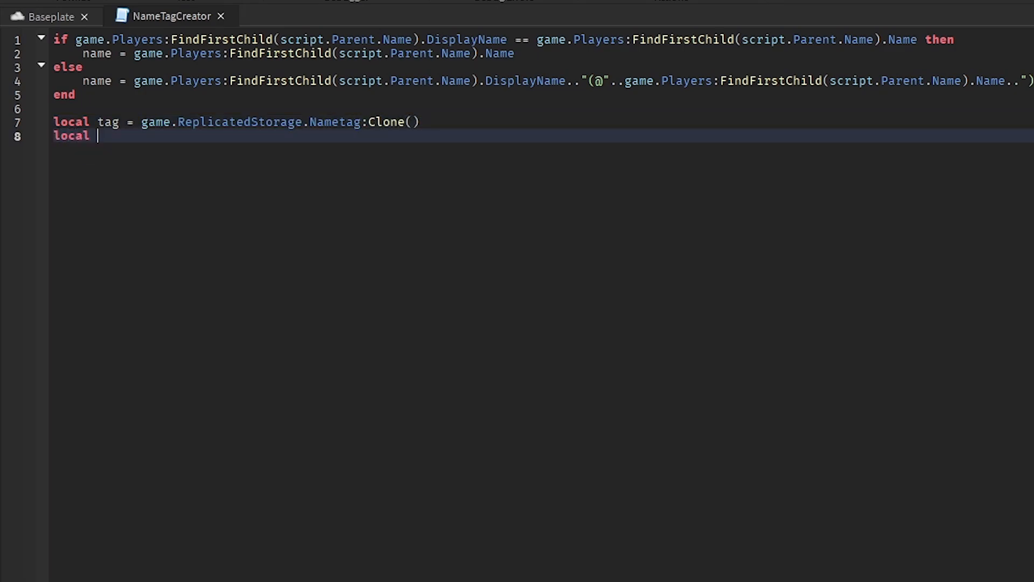
{"action": "type", "text": "tag.NameTag."}
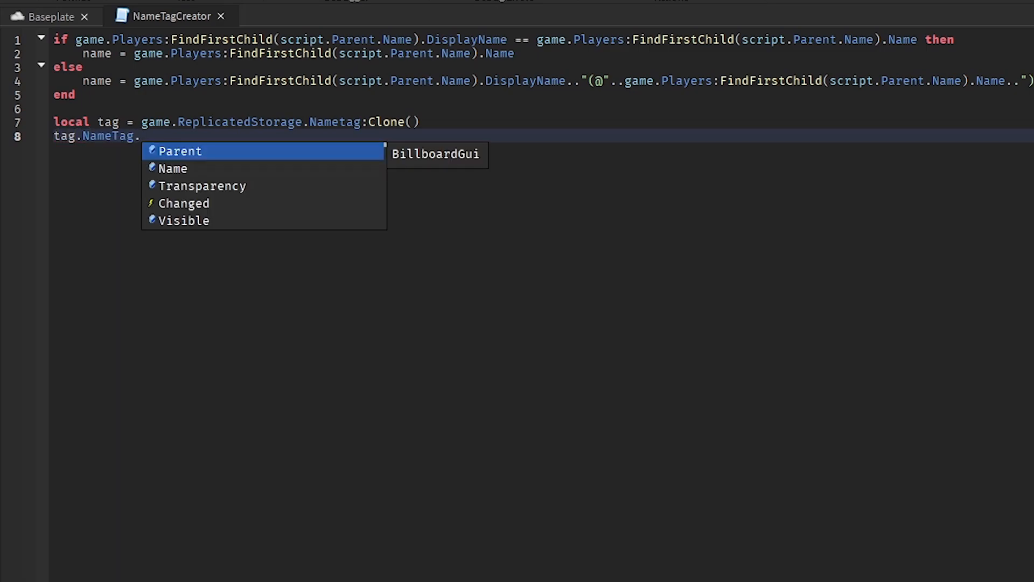
{"action": "type", "text": "Text = name"}
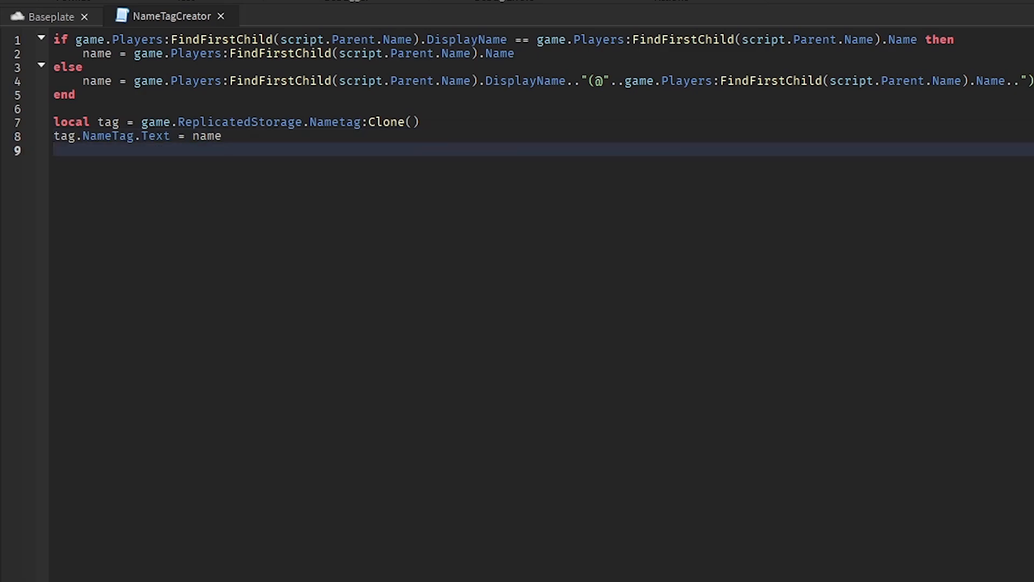
{"action": "type", "text": "tag.Parent ="}
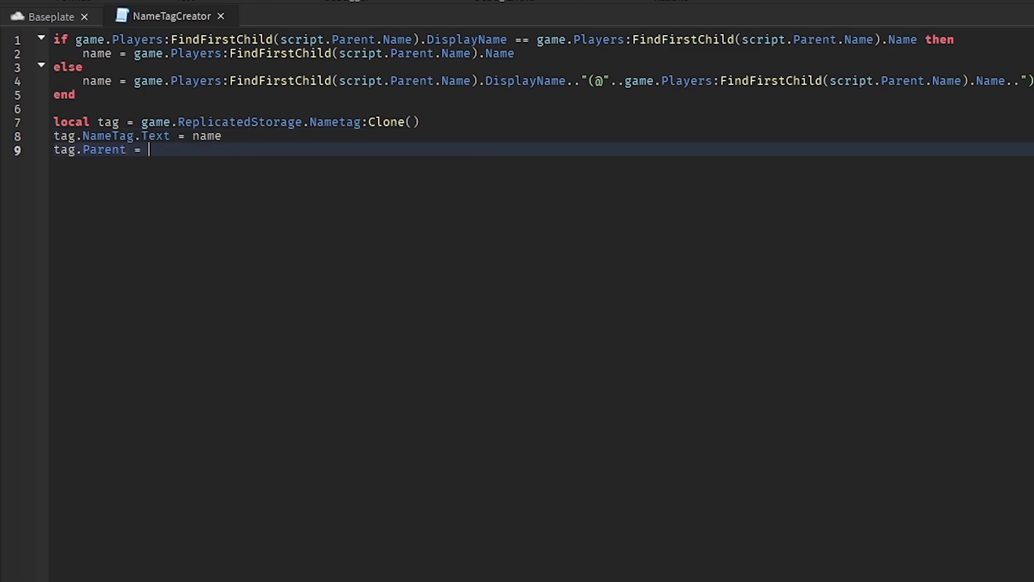
{"action": "type", "text": "script.Parent:WaitForChild(\"Head\")"}
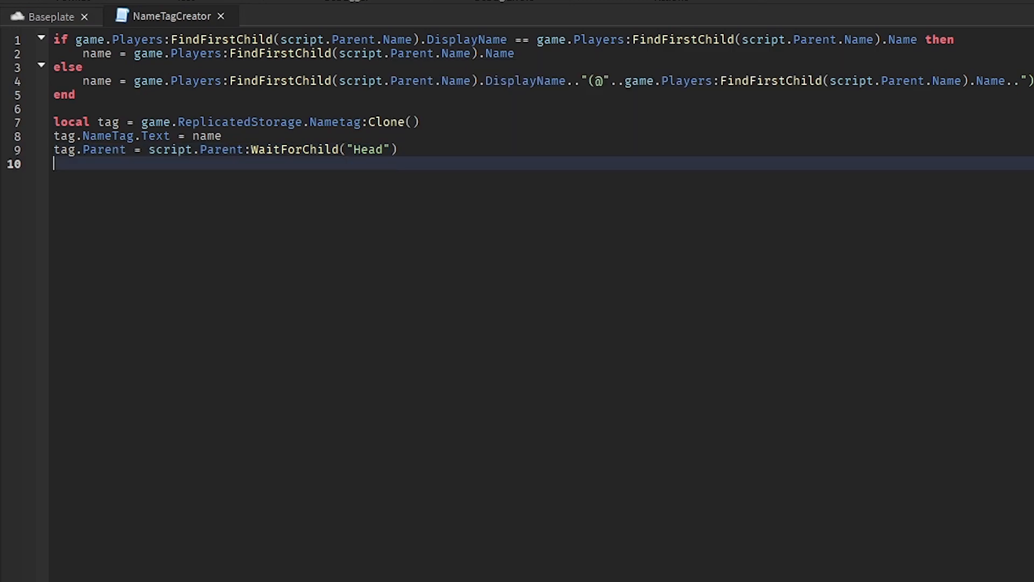
- Set the Humanoid's DisplayDistanceType to Enum.HumanoidDisplayDistanceType.None to hide the default name
{"action": "type", "text": "script.Parent:WaitForChild('Human'"}
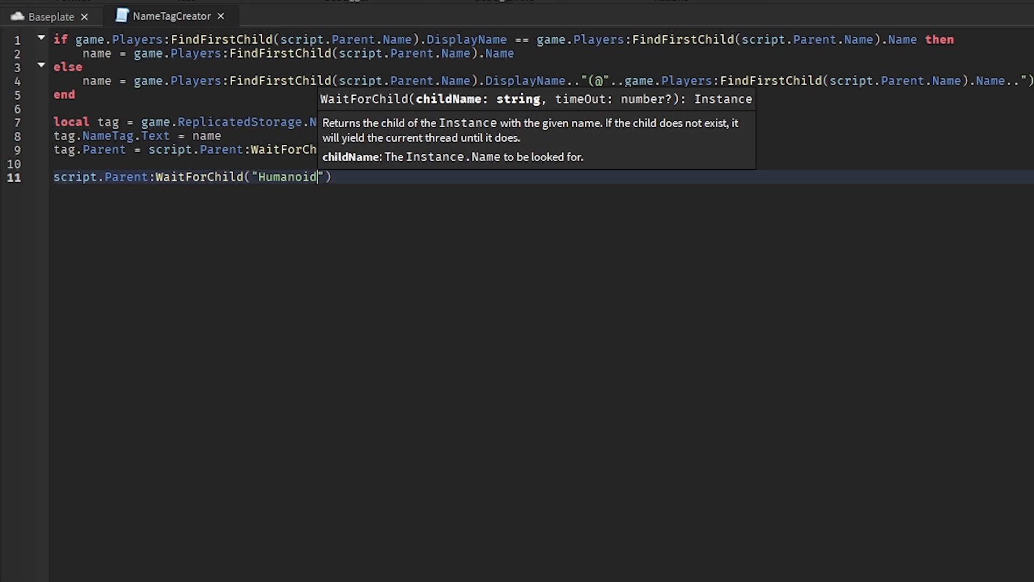
{"action": "type", "text": ".DisplayDistanceType ="}
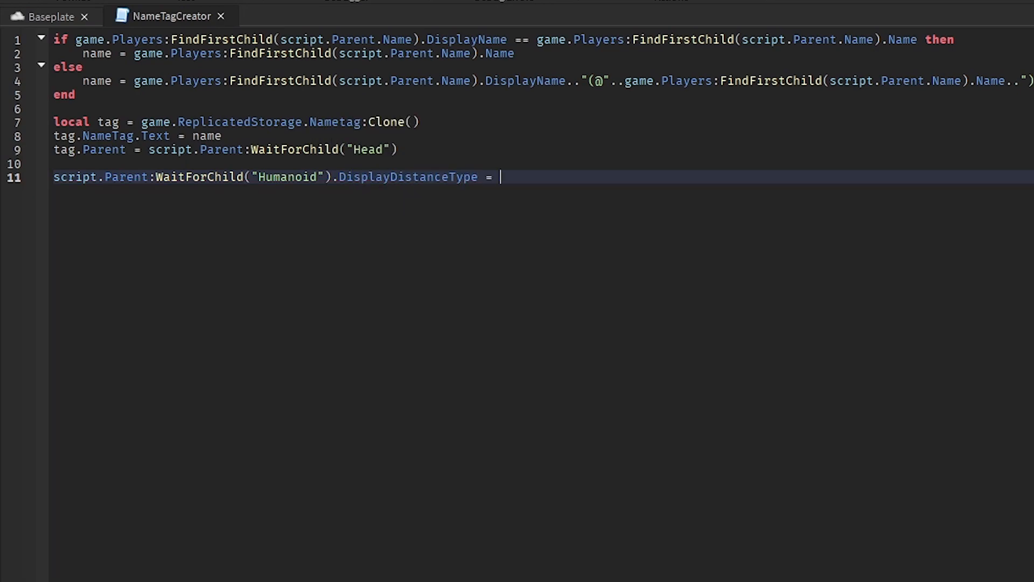
{"action": "type", "text": "Enum.HumanoidDisplayDistanceType.None"}
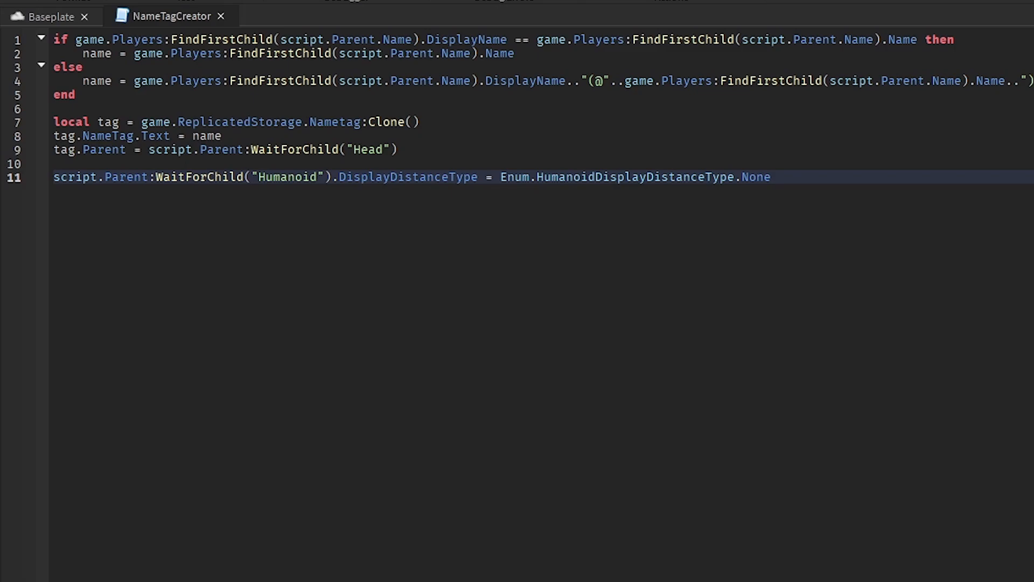
{"action": "mouse_move", "coordinate": [822, 202]}
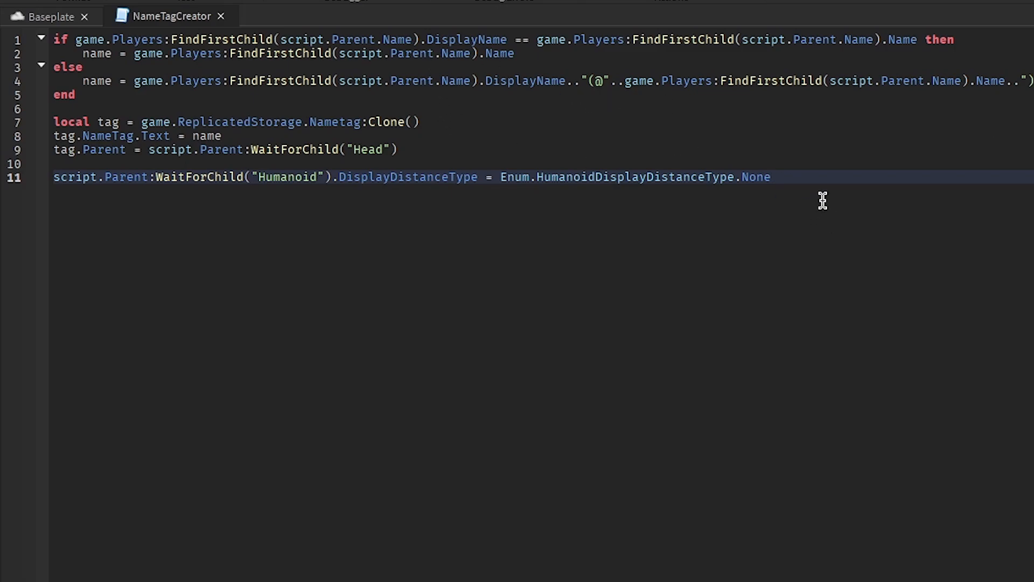
{"action": "mouse_move", "coordinate": [737, 194]}
{"action": "type", "text": "\"@\".."}
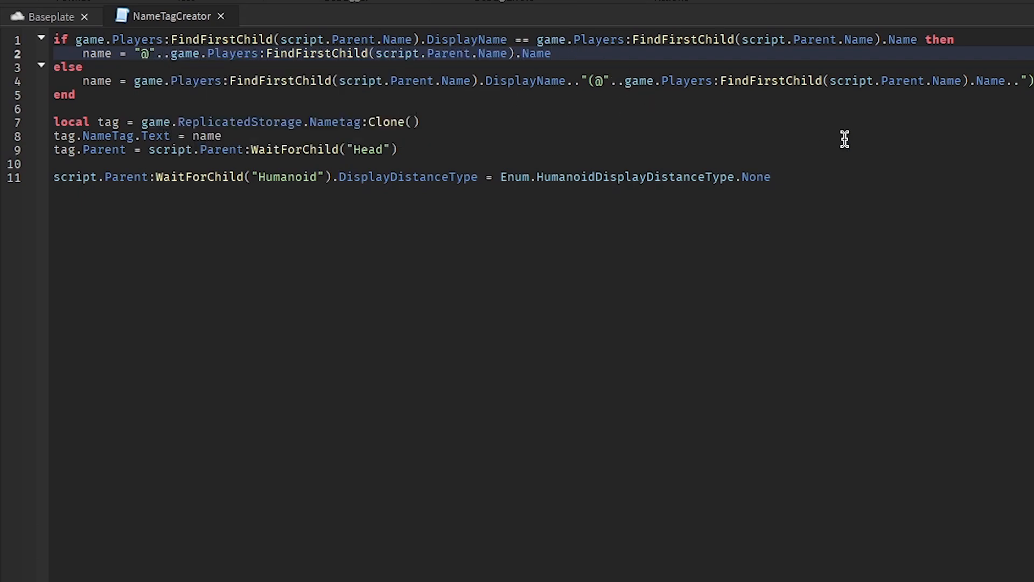
{"action": "mouse_move", "coordinate": [63, 74]}
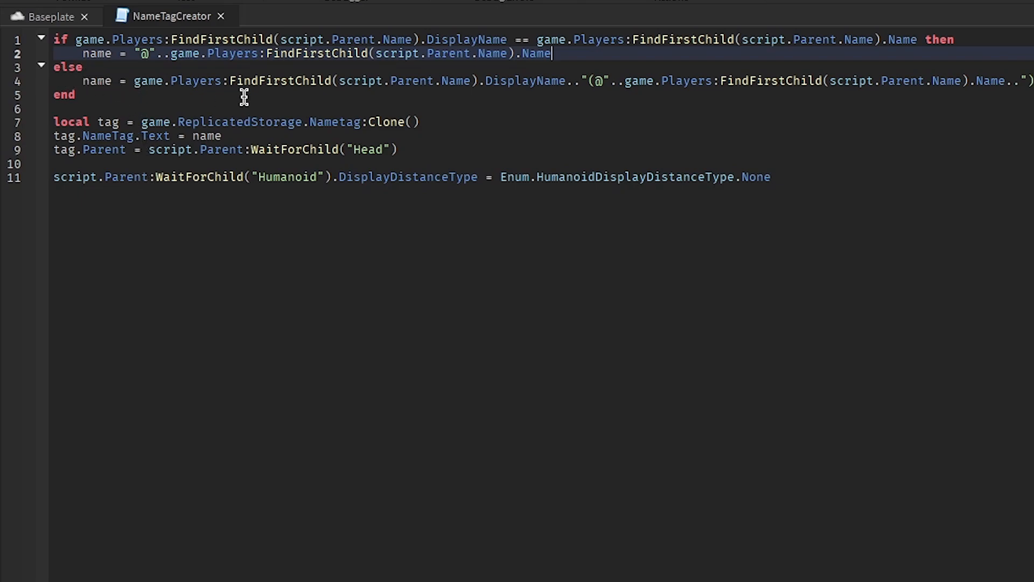
{"action": "mouse_move", "coordinate": [143, 78]}
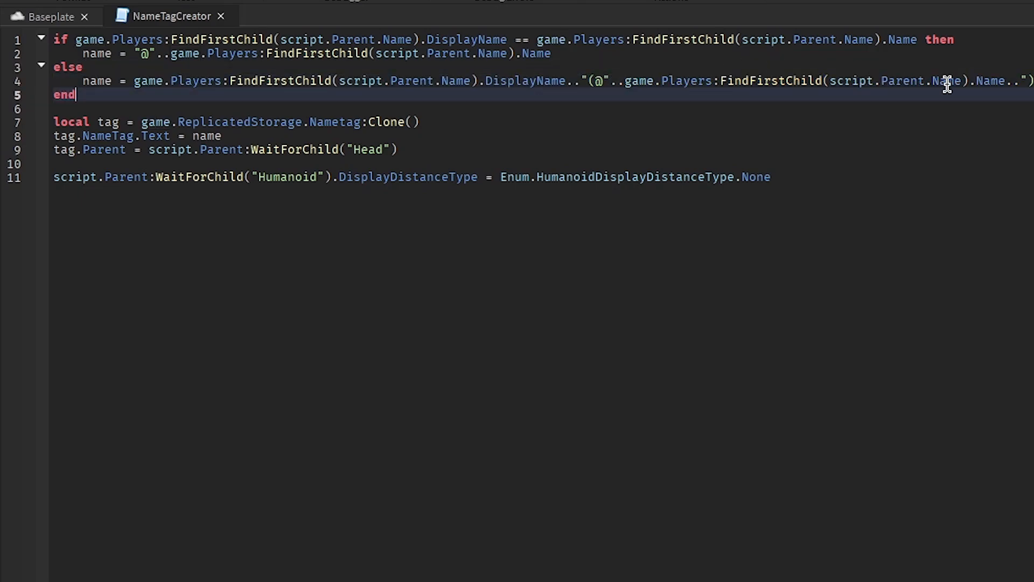
- Highlight the Nametag clone line in the script to review it, then deselect
{"action": "double_click", "coordinate": [72, 122]}
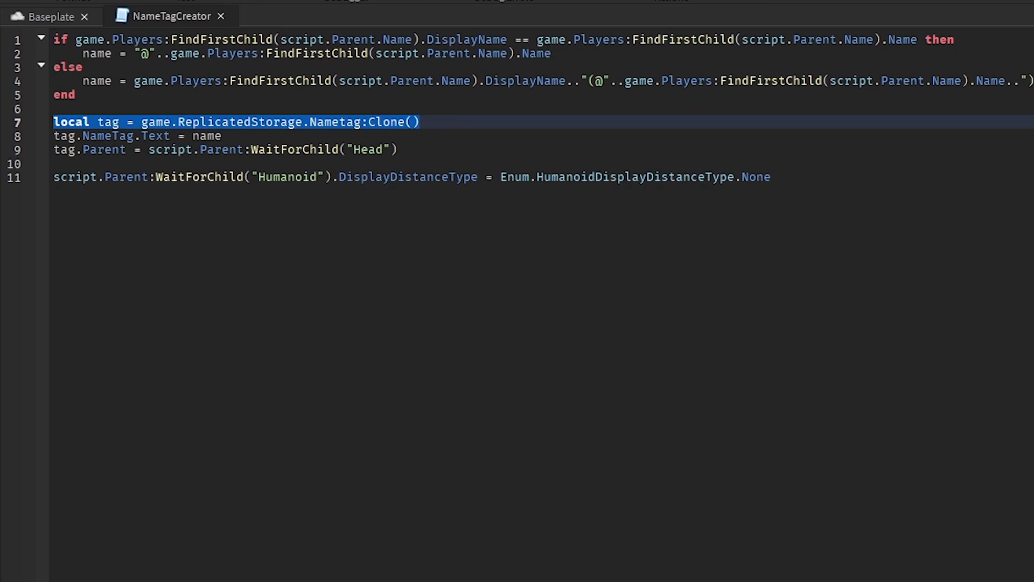
{"action": "mouse_move", "coordinate": [82, 150]}
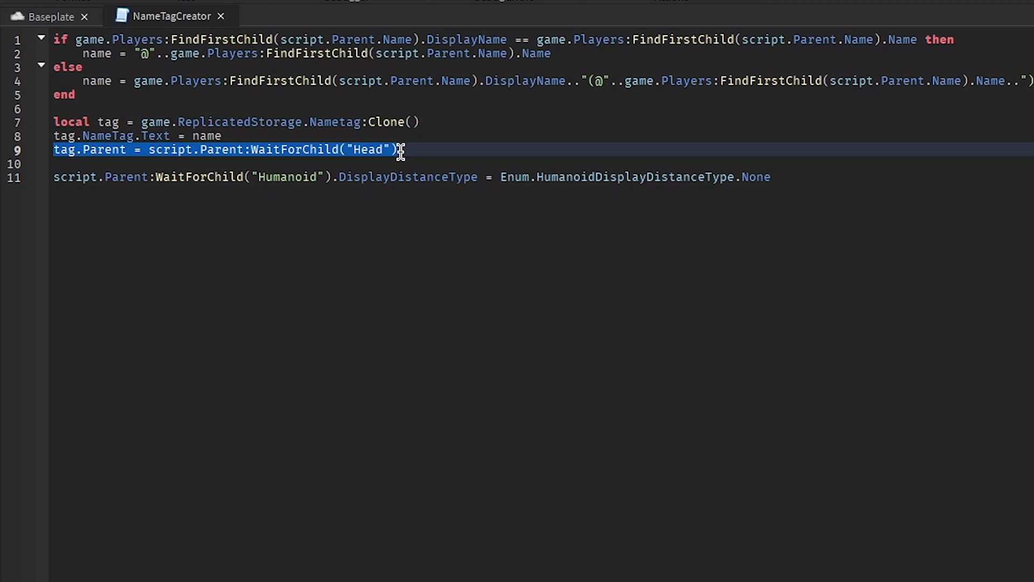
{"action": "left_click", "coordinate": [782, 177]}
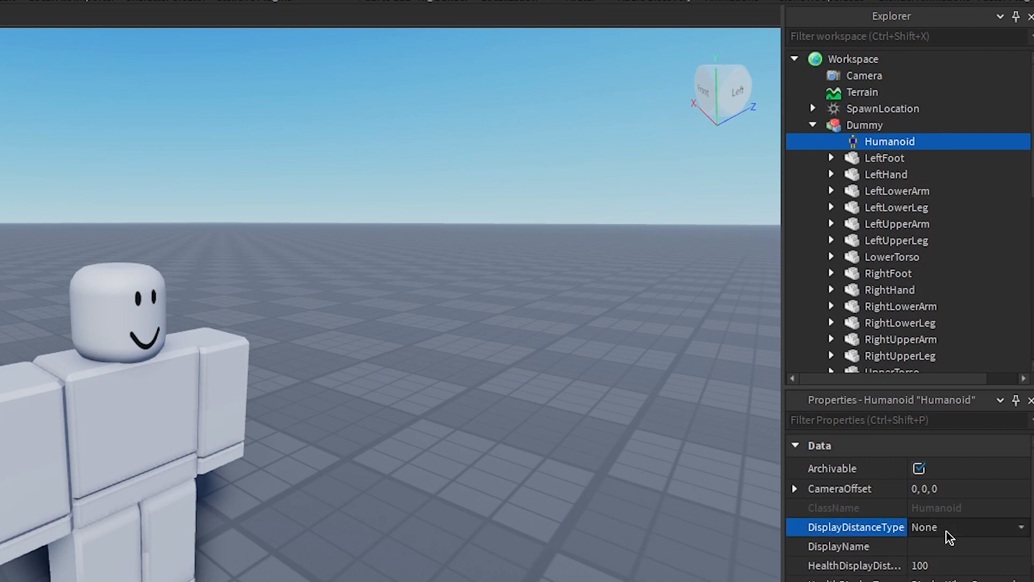
- Set the Dummy Humanoid's DisplayDistanceType to None so its default name is hidden
{"action": "left_click", "coordinate": [248, 230]}
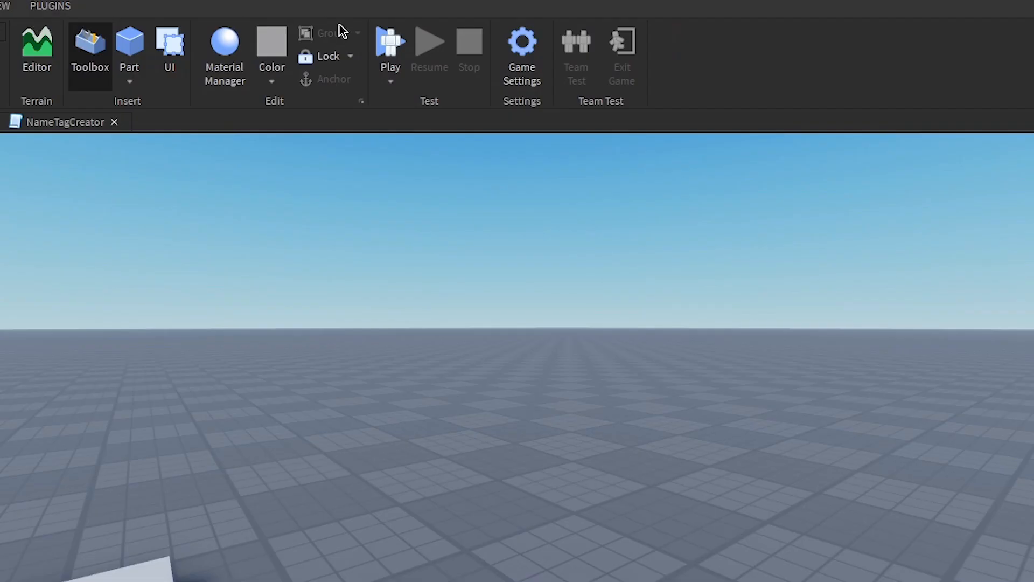
{"action": "left_click", "coordinate": [390, 41]}
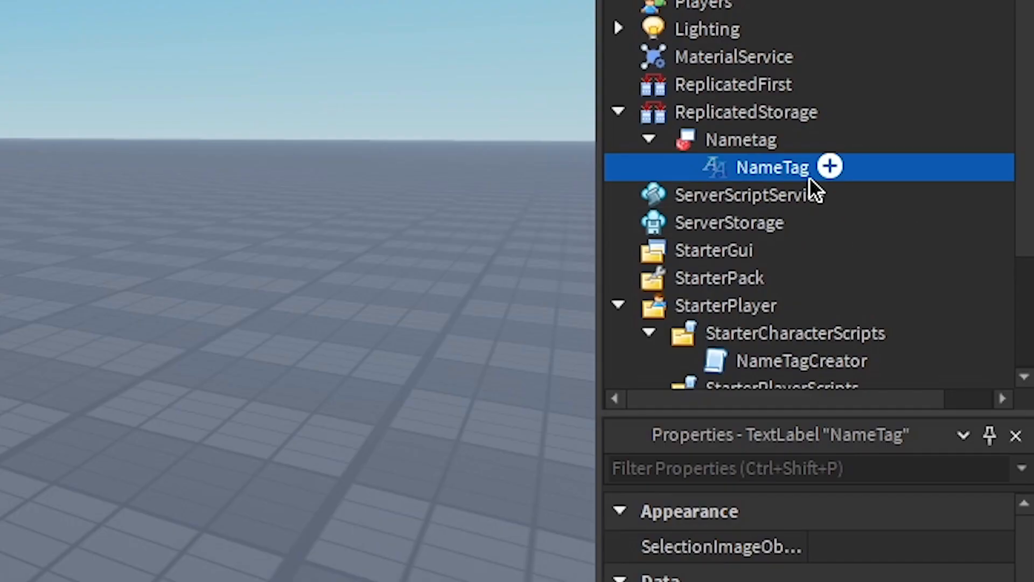
- Add a UIGradient under NameTag with a magenta-to-blue ColorSequence and Rotation 90
{"action": "left_click", "coordinate": [680, 166]}
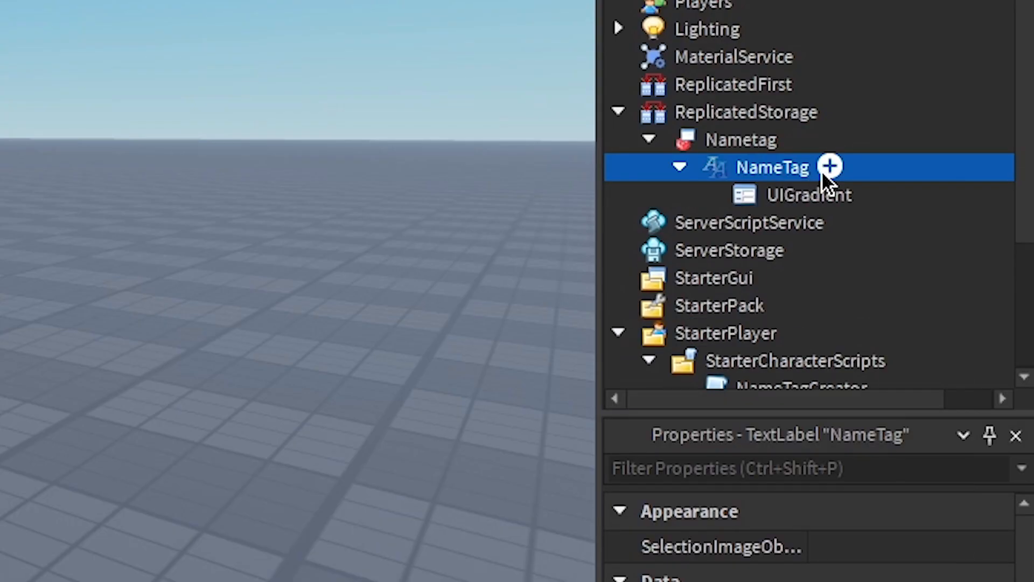
{"action": "left_click", "coordinate": [809, 195]}
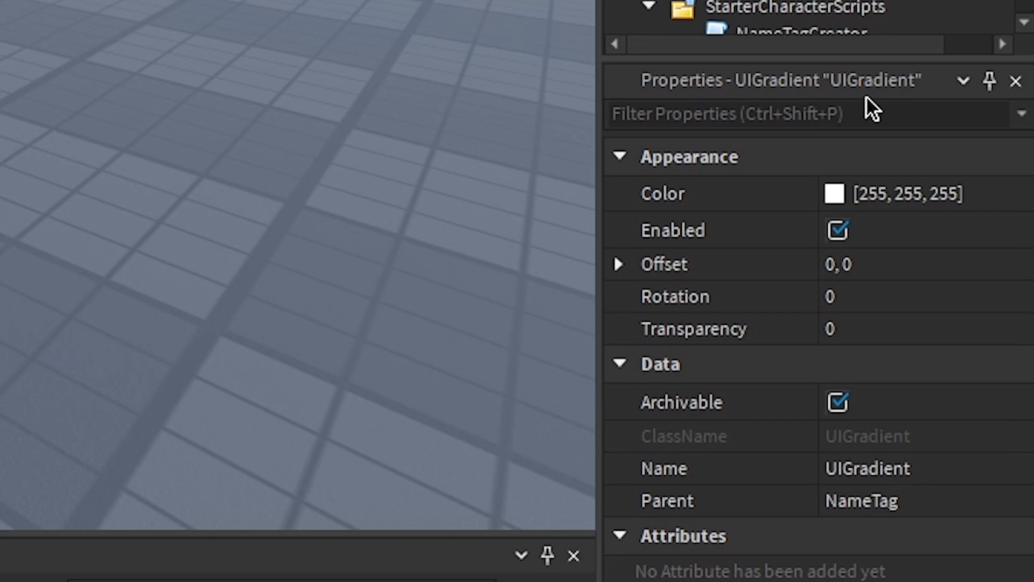
{"action": "left_click", "coordinate": [835, 193]}
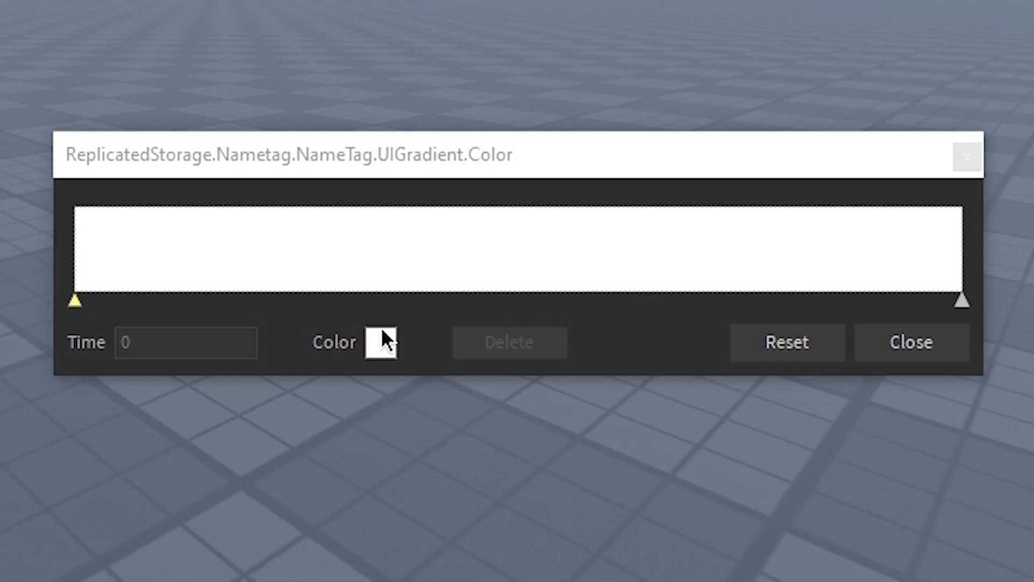
{"action": "left_click", "coordinate": [380, 342]}
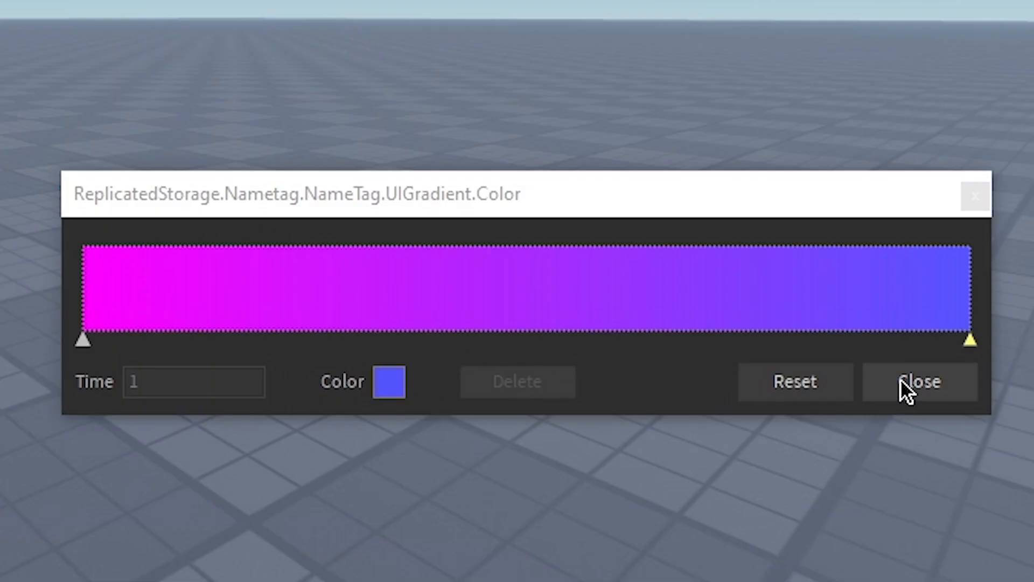
{"action": "left_click", "coordinate": [918, 381]}
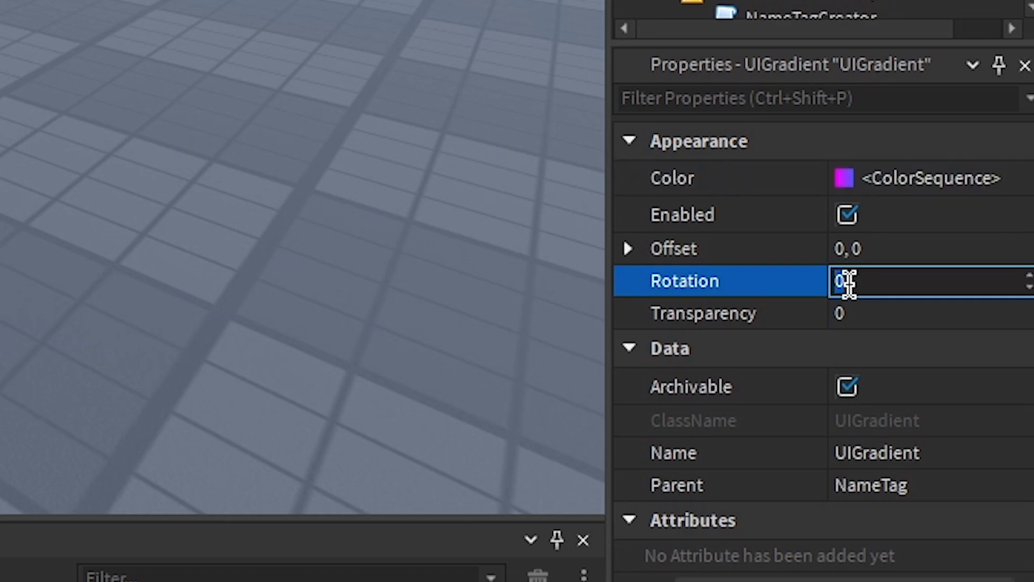
{"action": "type", "text": "90"}
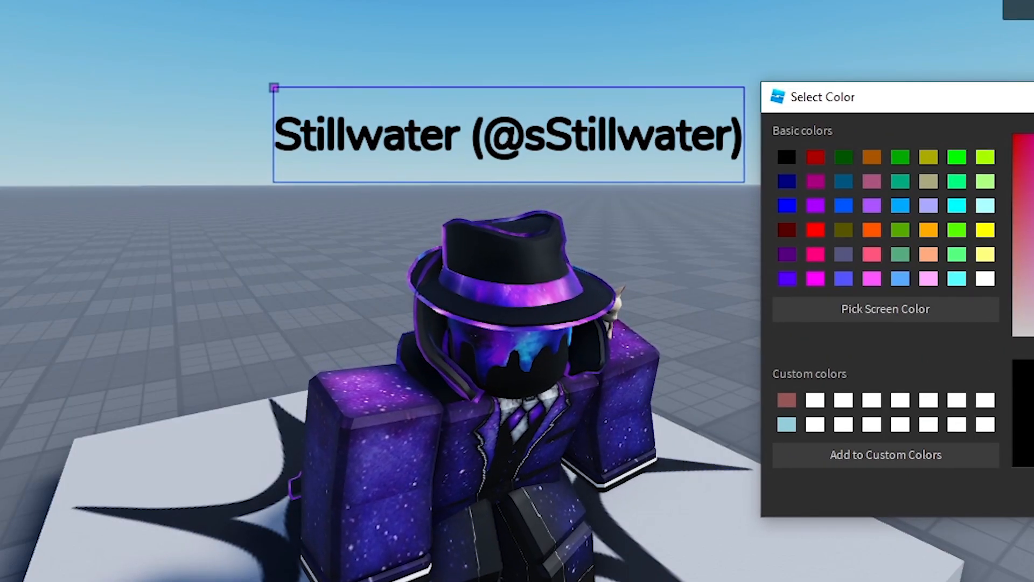
- Pick a colour for the name tag text in the Select Color dialog
{"action": "left_click", "coordinate": [787, 204]}
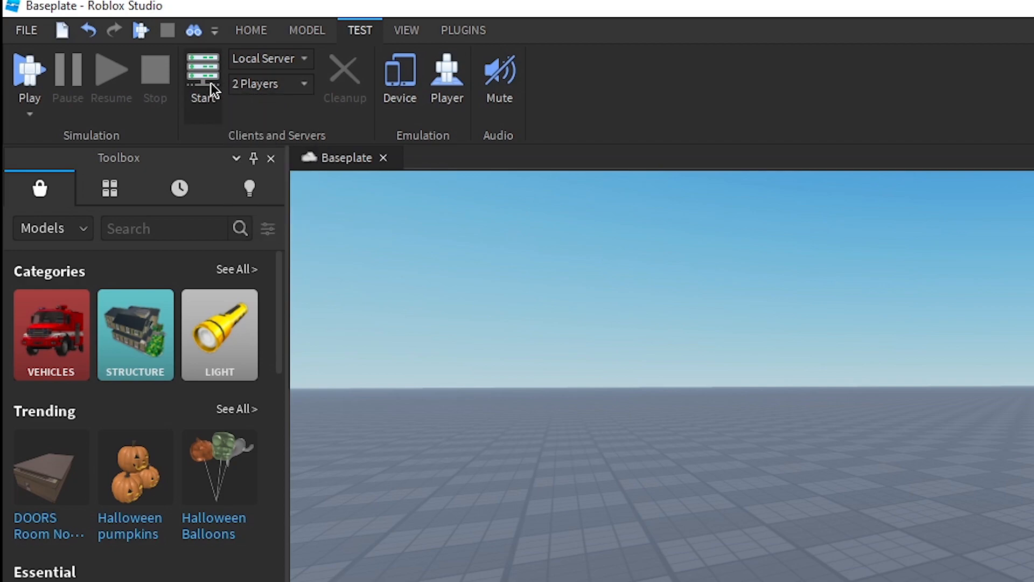
- Start a Local Server test with 2 players from the TEST tab
{"action": "left_click", "coordinate": [203, 75]}
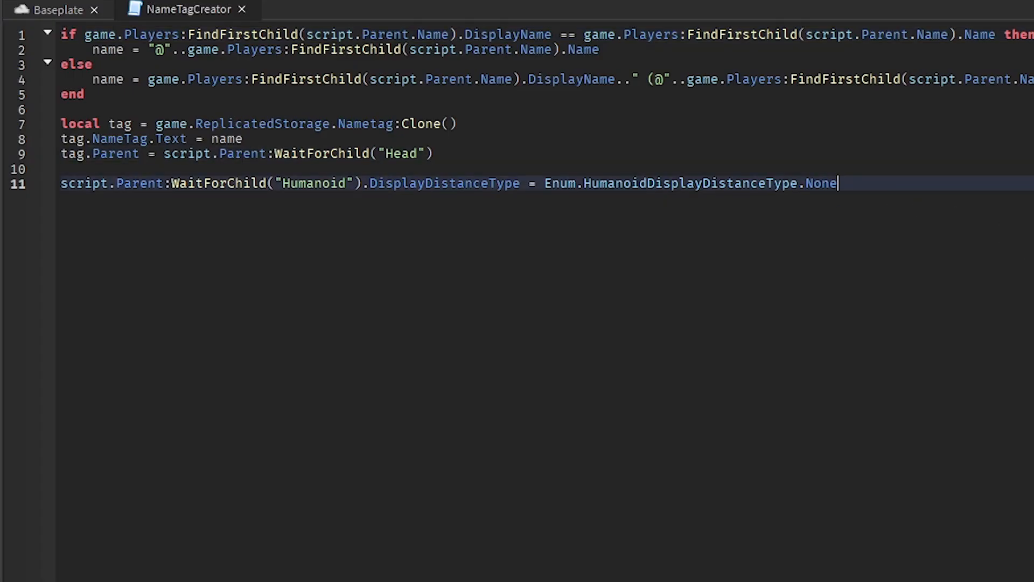
- Write the condition checking the character's player MembershipType equals Enum.MembershipType.Premium
{"action": "key", "text": "Return"}
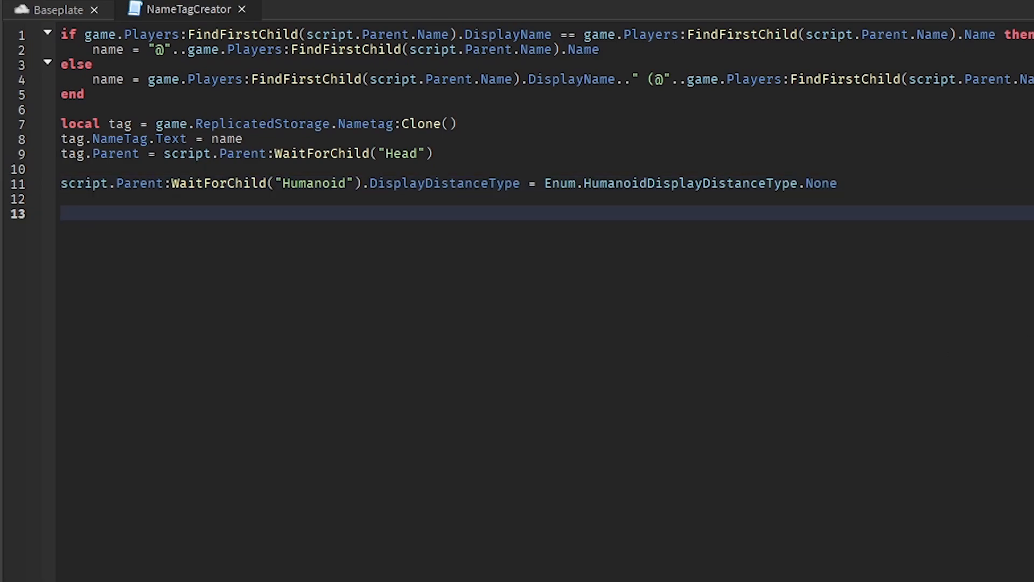
{"action": "type", "text": "if"}
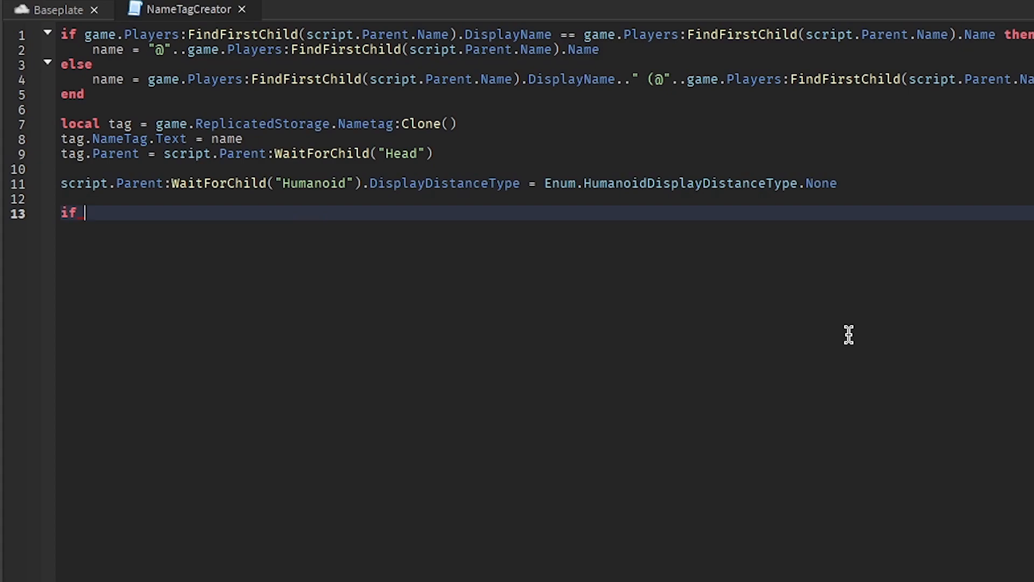
{"action": "type", "text": "game.pl"}
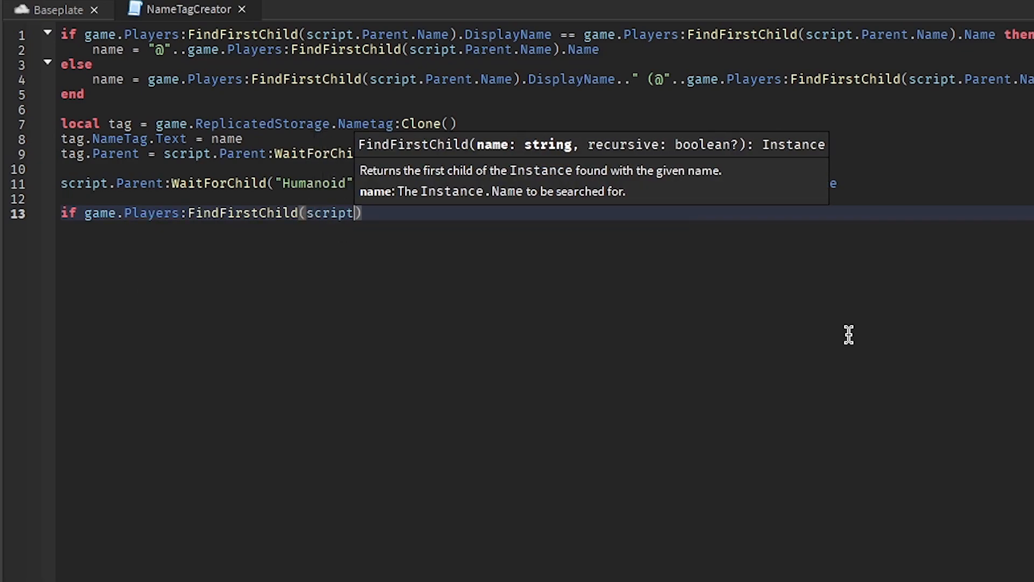
{"action": "type", "text": ".Parent.Name"}
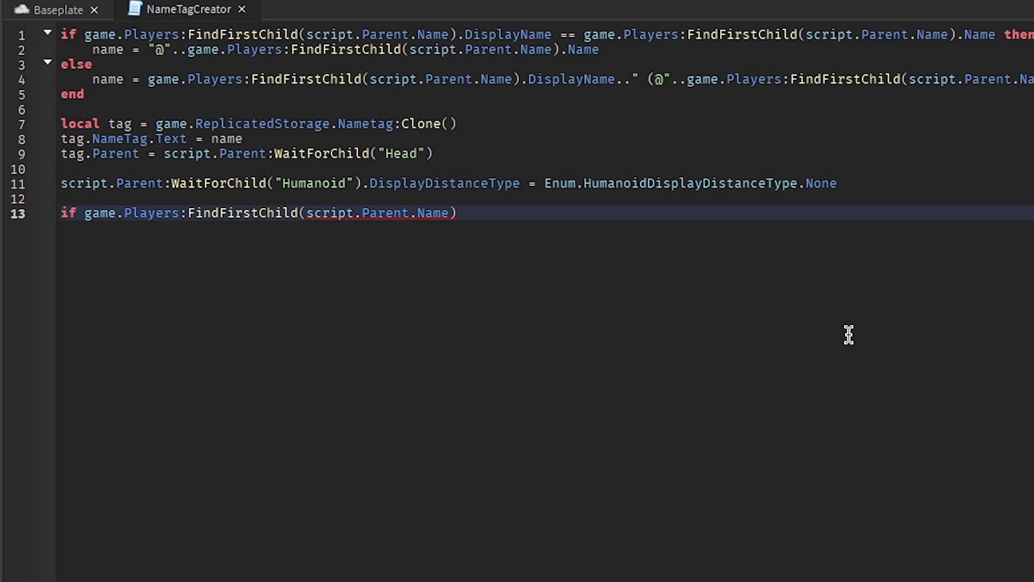
{"action": "type", "text": ".MembershipType"}
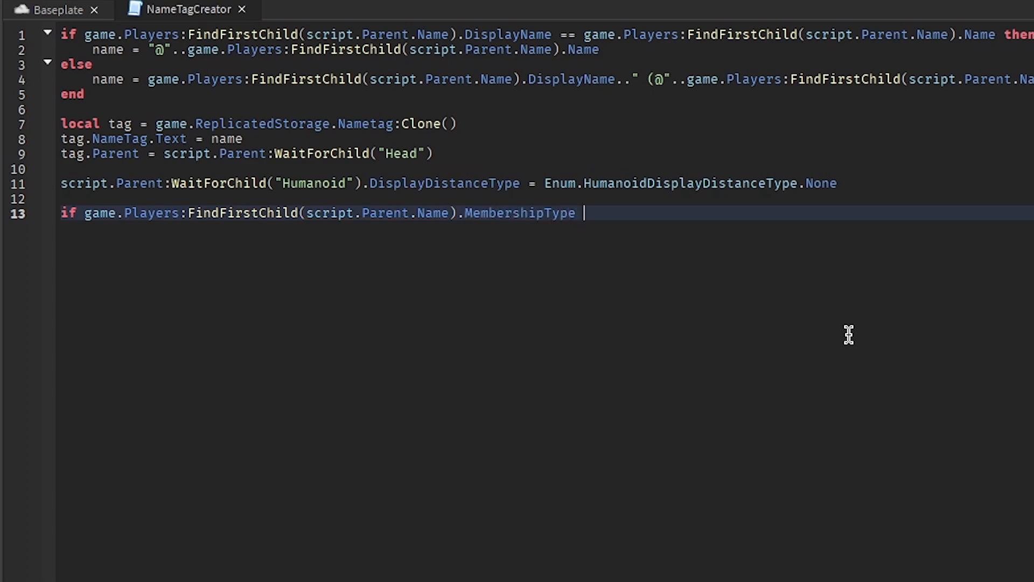
{"action": "type", "text": "== Enum.MembershipType"}
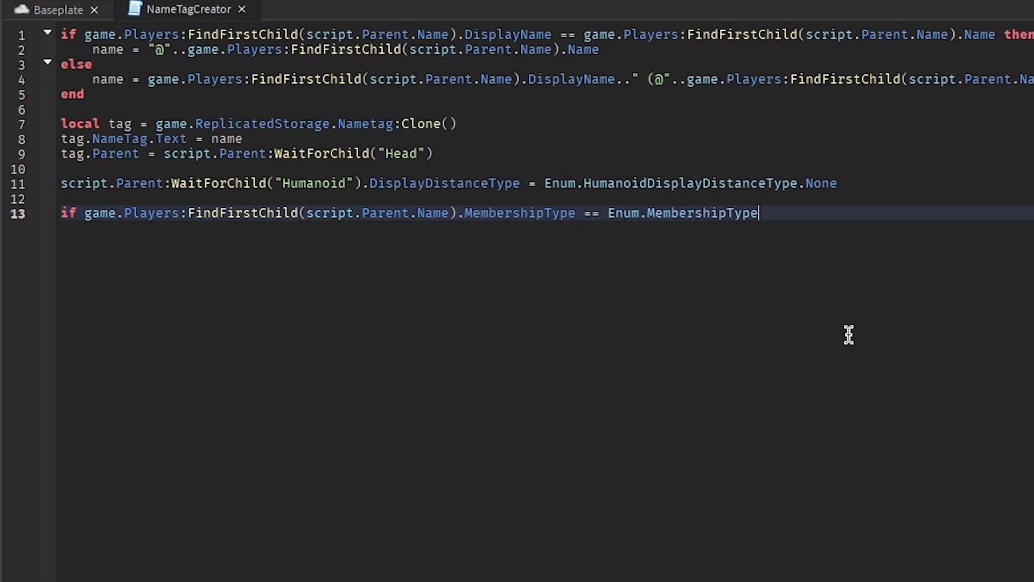
{"action": "type", "text": ".Premium then"}
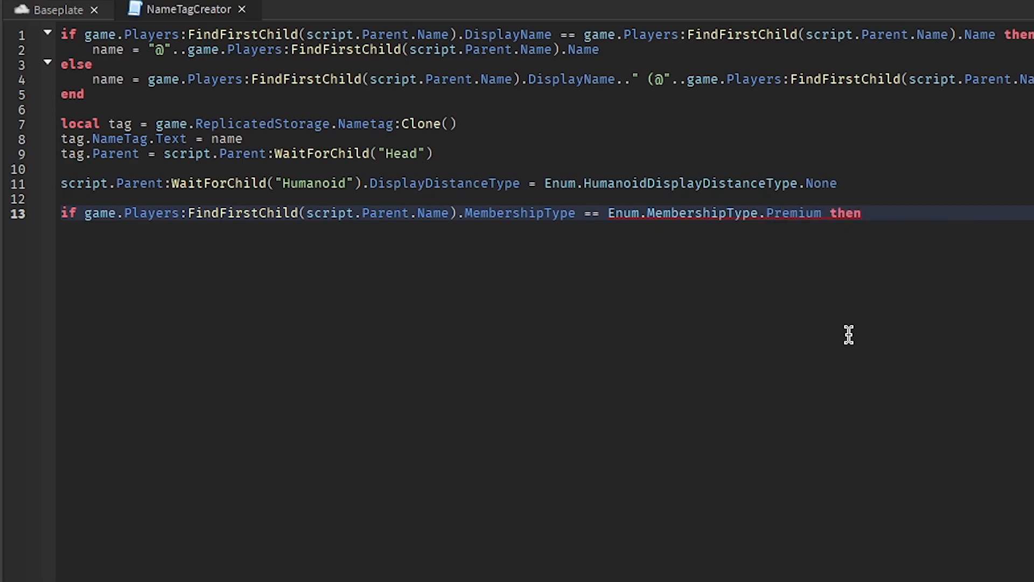
- Inside the branch set tag.NameTag.TextColor3 via Color3.fromRGB and bring up the colour picker
{"action": "type", "text": "tag.NameTag.Text"}
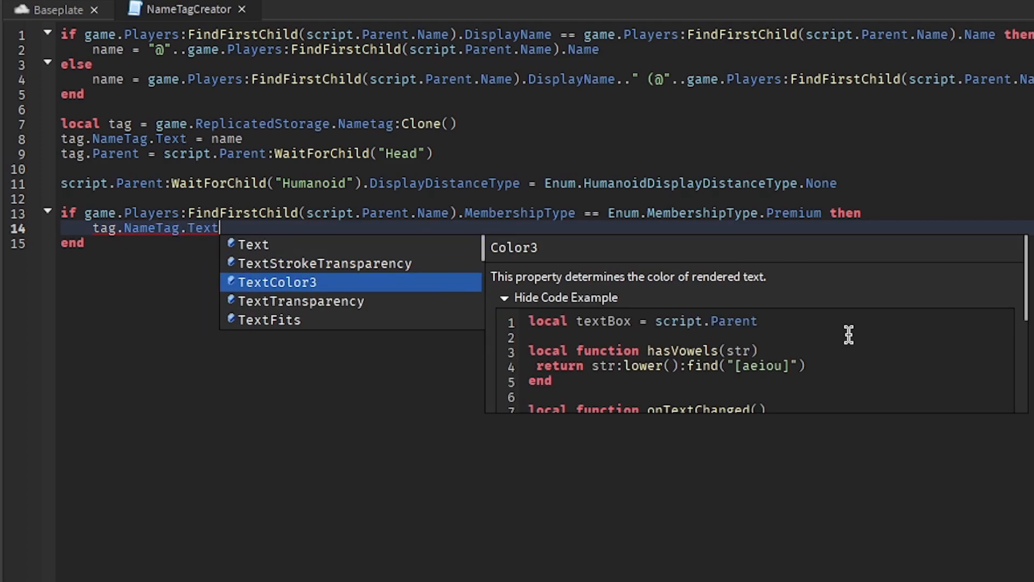
{"action": "type", "text": "Color3 = Color3.fromRGB("}
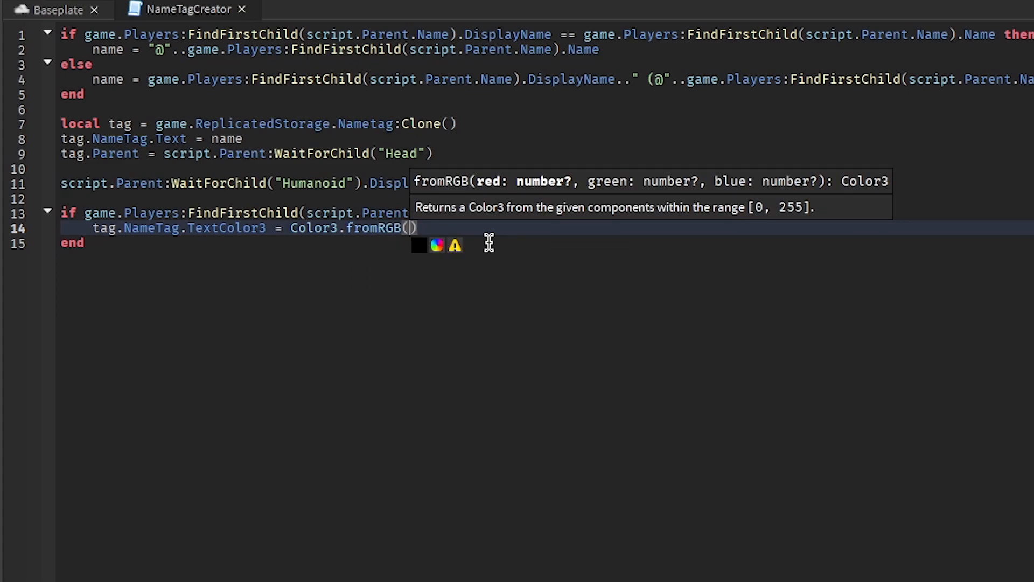
{"action": "left_click", "coordinate": [436, 246]}
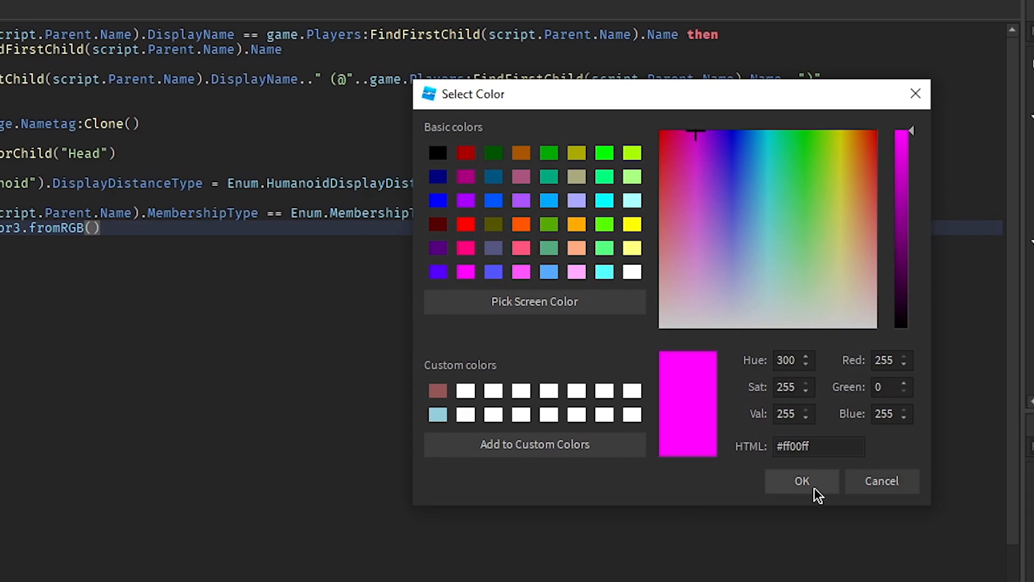
- Confirm magenta (255, 0, 255) for Premium text and add an else branch warning 'not premium'
{"action": "left_click", "coordinate": [801, 481]}
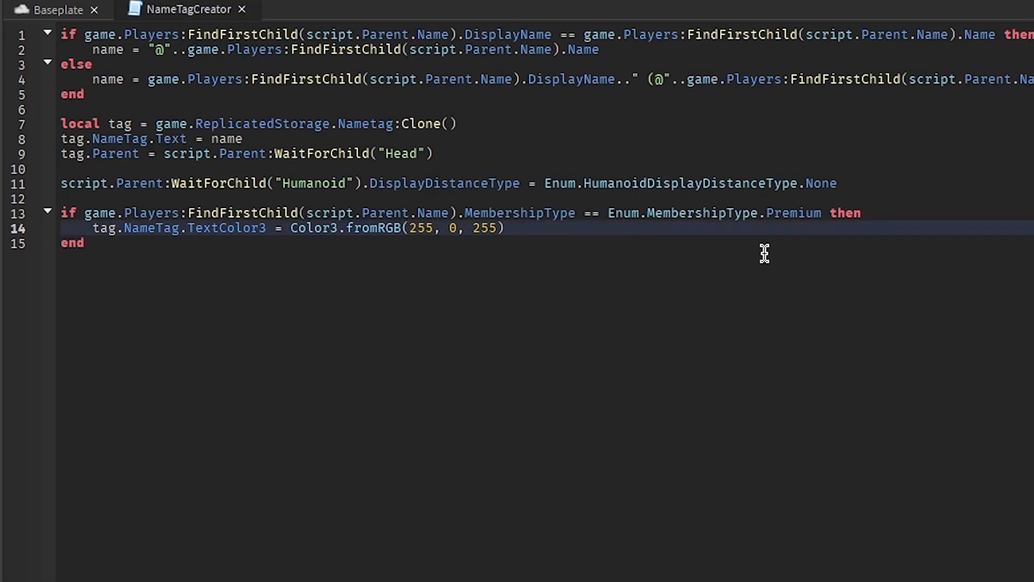
{"action": "type", "text": "else"}
{"action": "type", "text": "warn(\""}
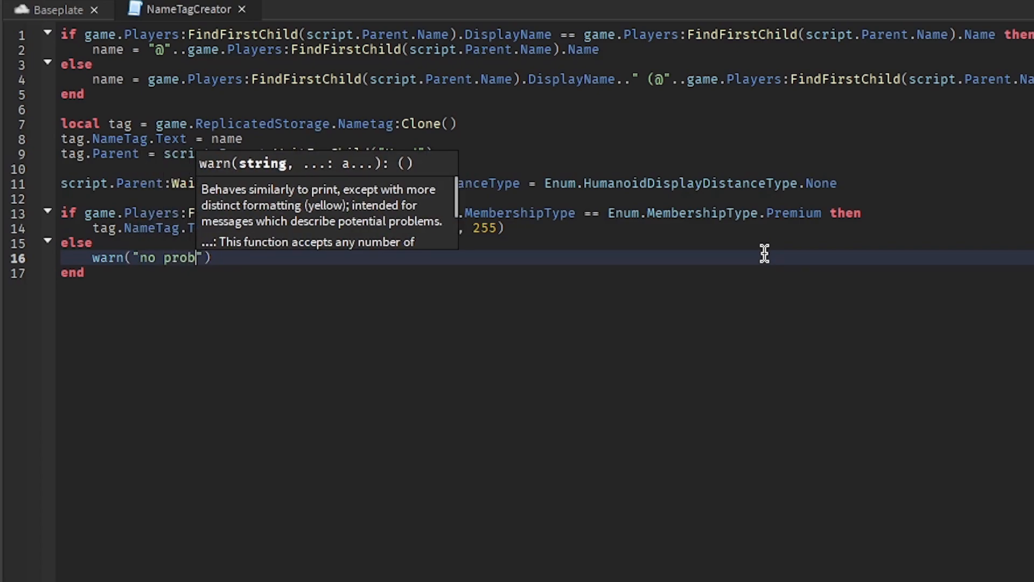
{"action": "type", "text": "not premium"}
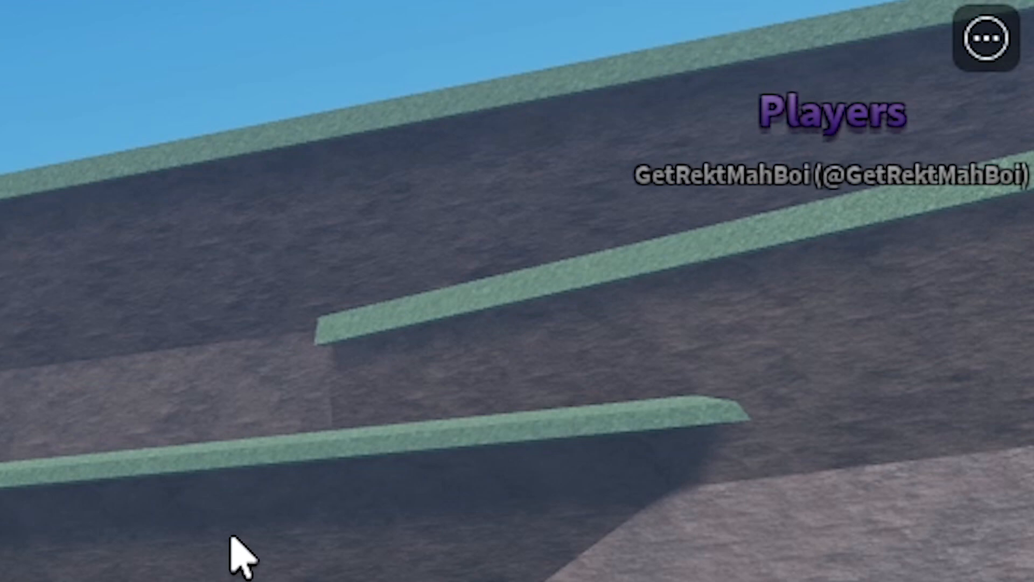
{"action": "mouse_move", "coordinate": [669, 224]}
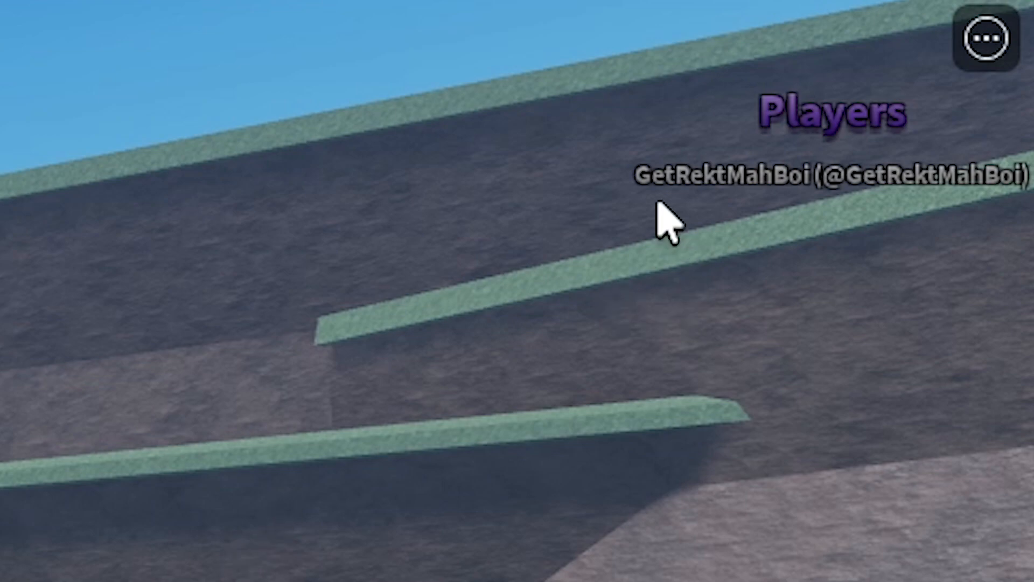